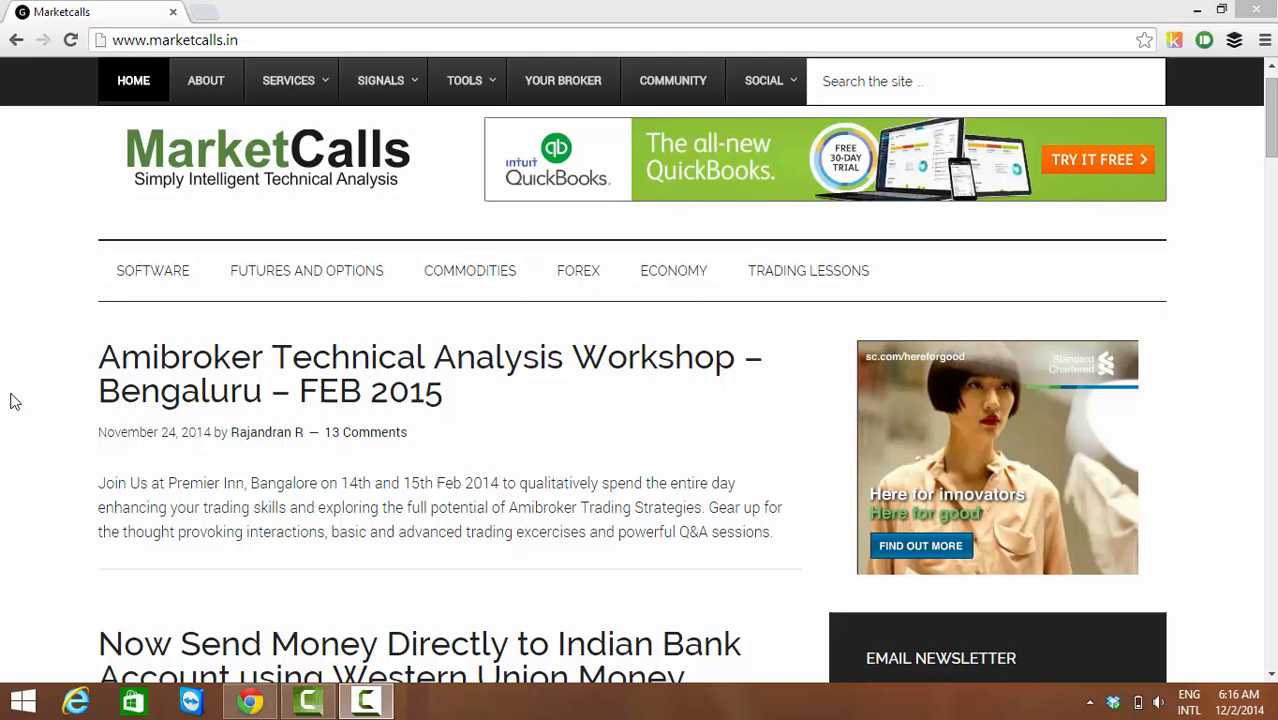
pyautogui.moveTo(60, 144)
pyautogui.write('ninja')
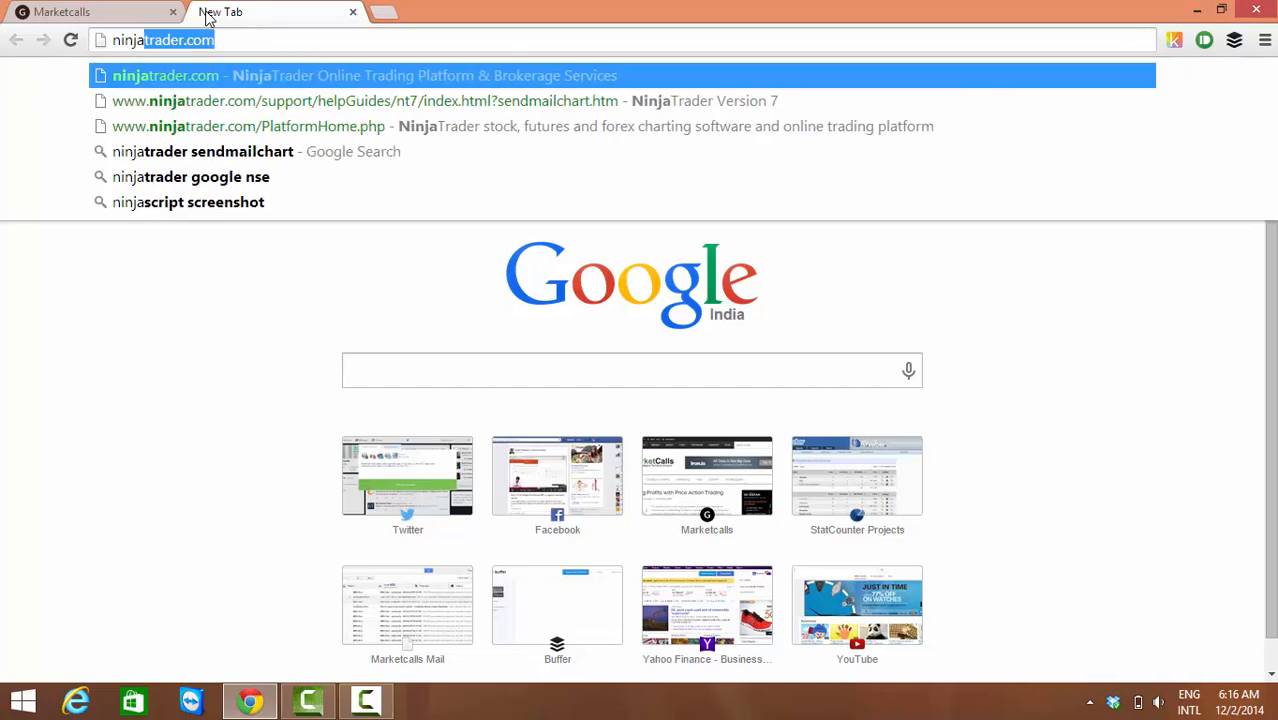
# Load the ninjatrader.com home page in a new Chrome tab
pyautogui.press('Return')
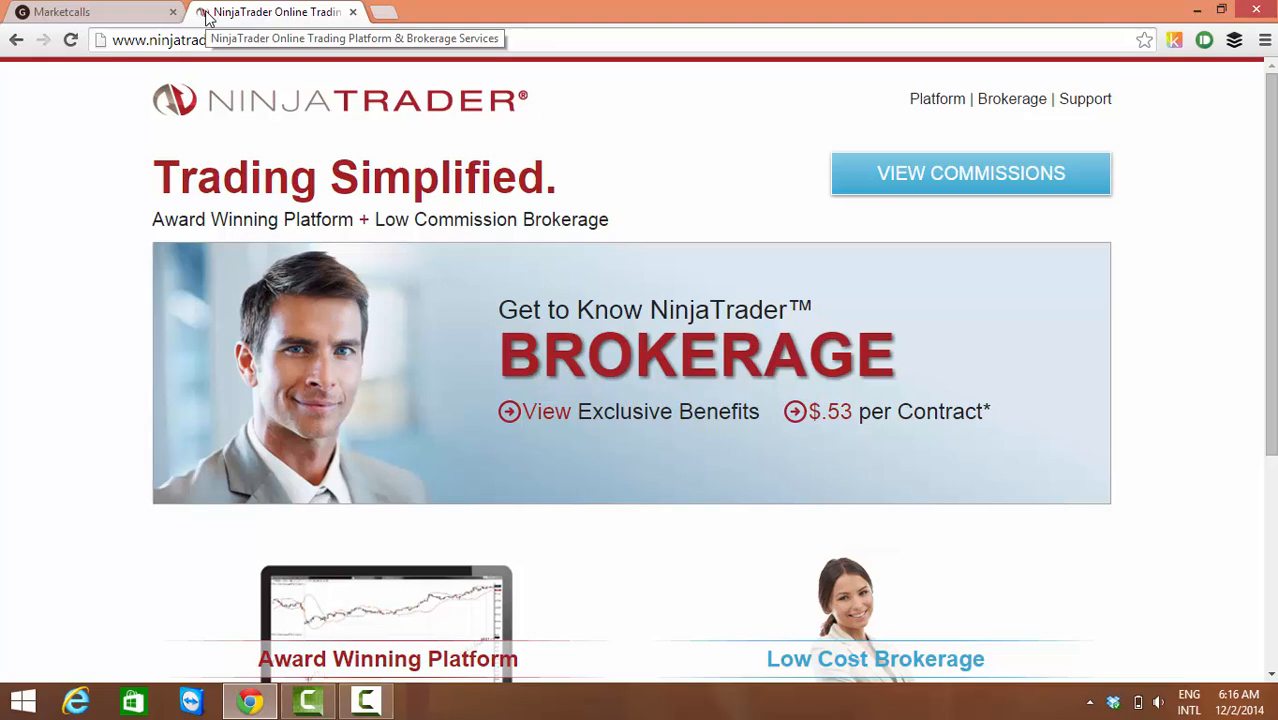
pyautogui.moveTo(694, 134)
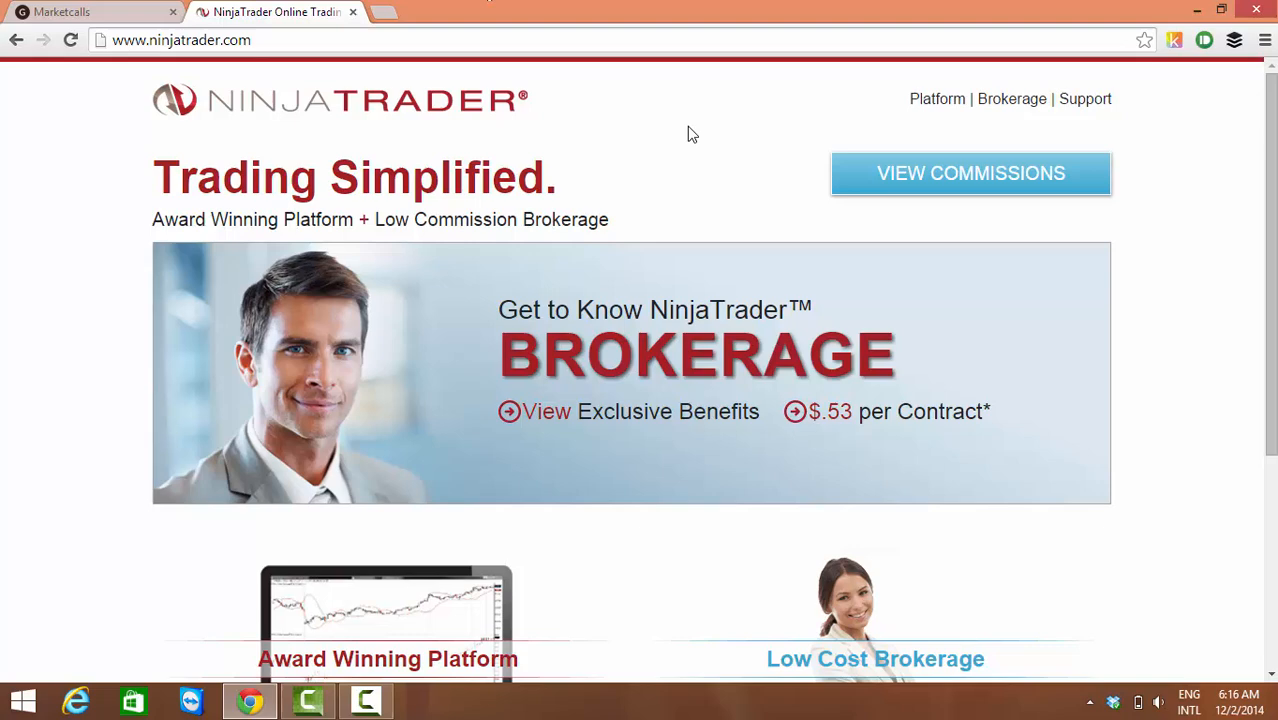
pyautogui.moveTo(1120, 74)
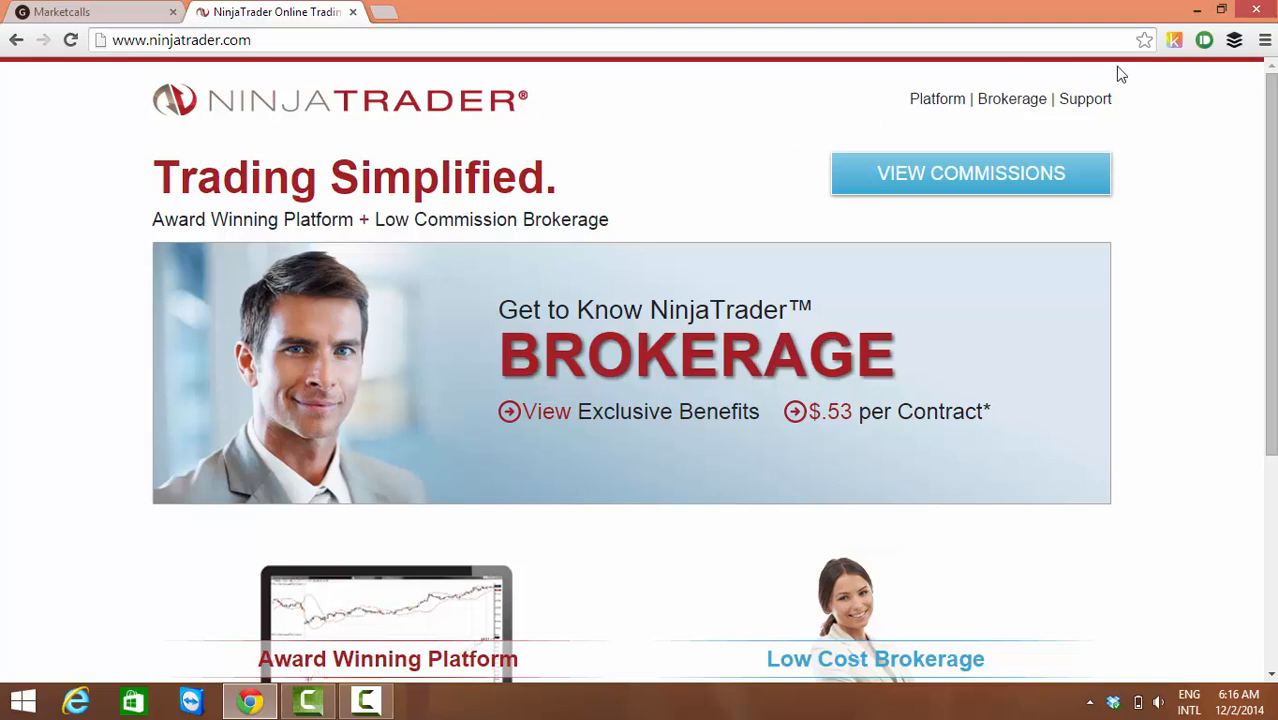
# View the NinjaTrader trading platform page and browse its feature slideshow
pyautogui.click(936, 98)
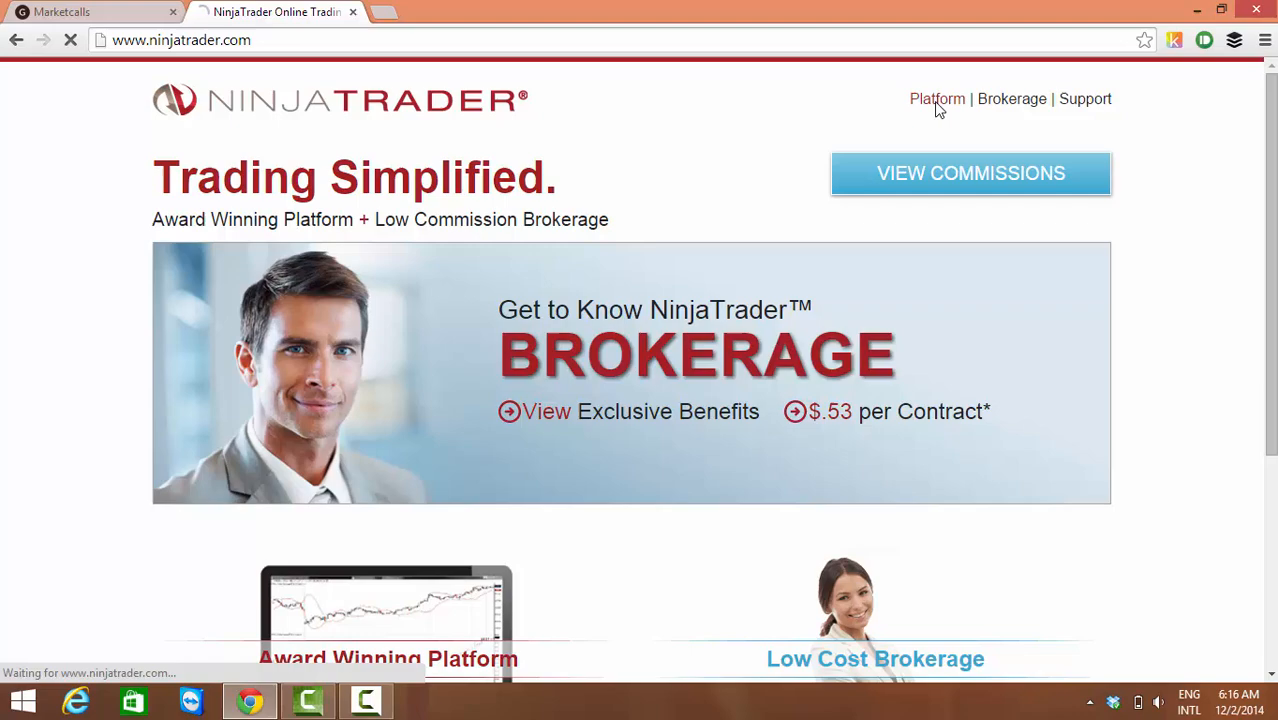
pyautogui.click(936, 98)
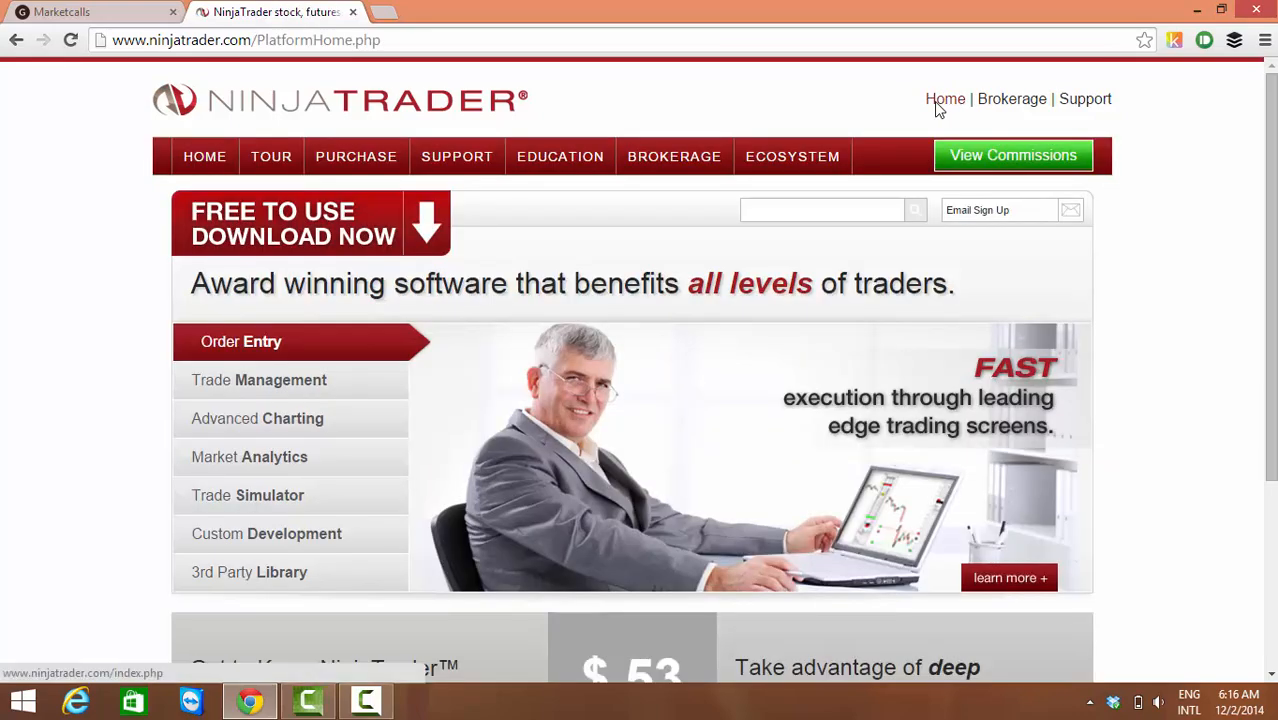
pyautogui.scroll(-3)
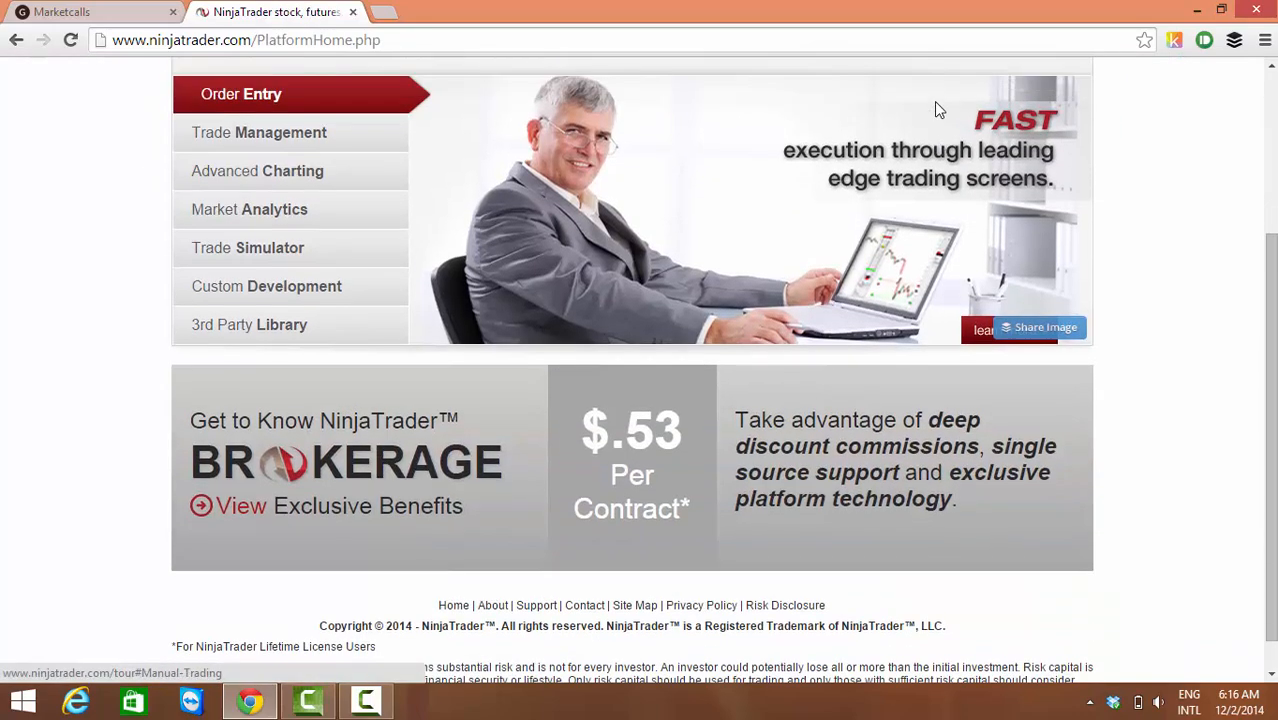
pyautogui.scroll(3)
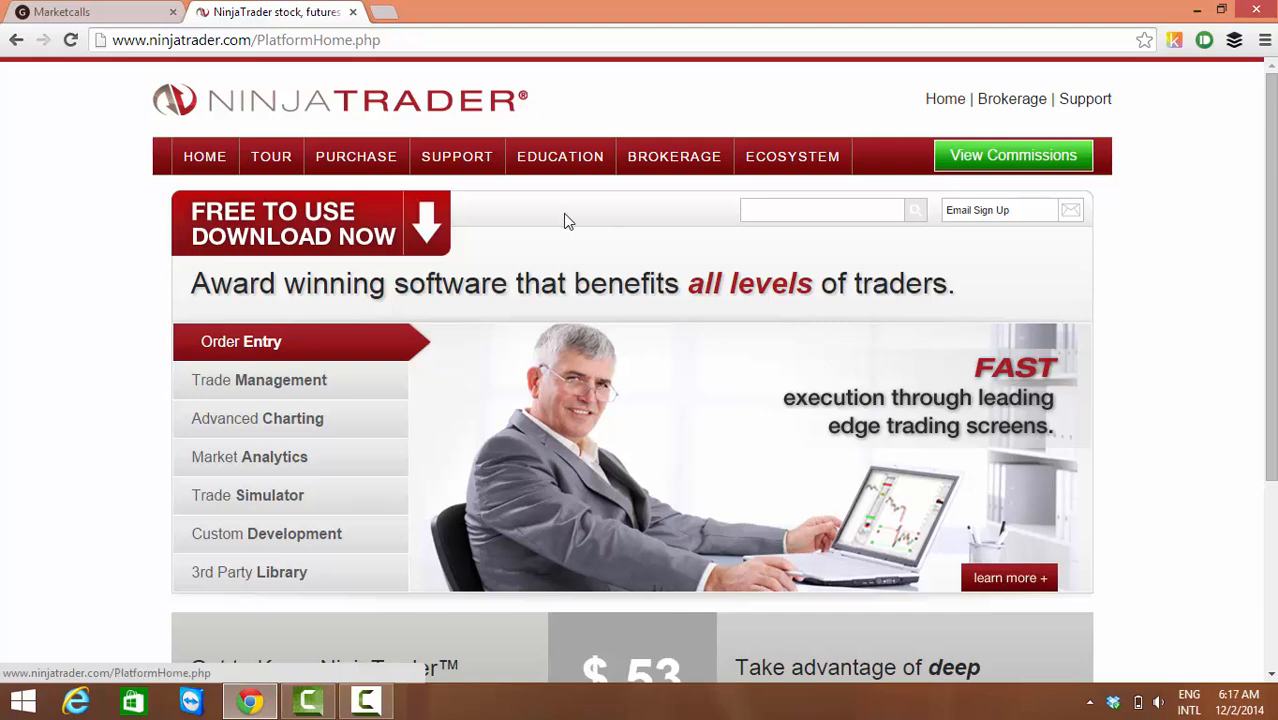
pyautogui.click(260, 380)
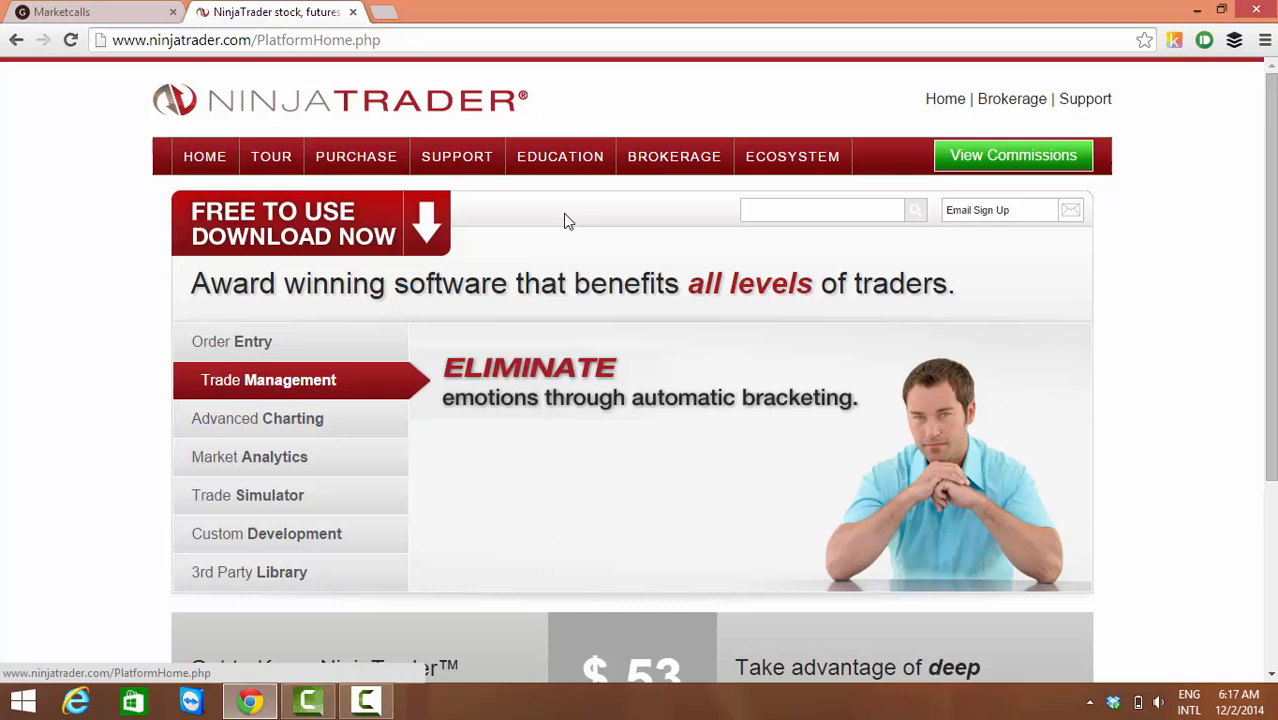
pyautogui.click(256, 418)
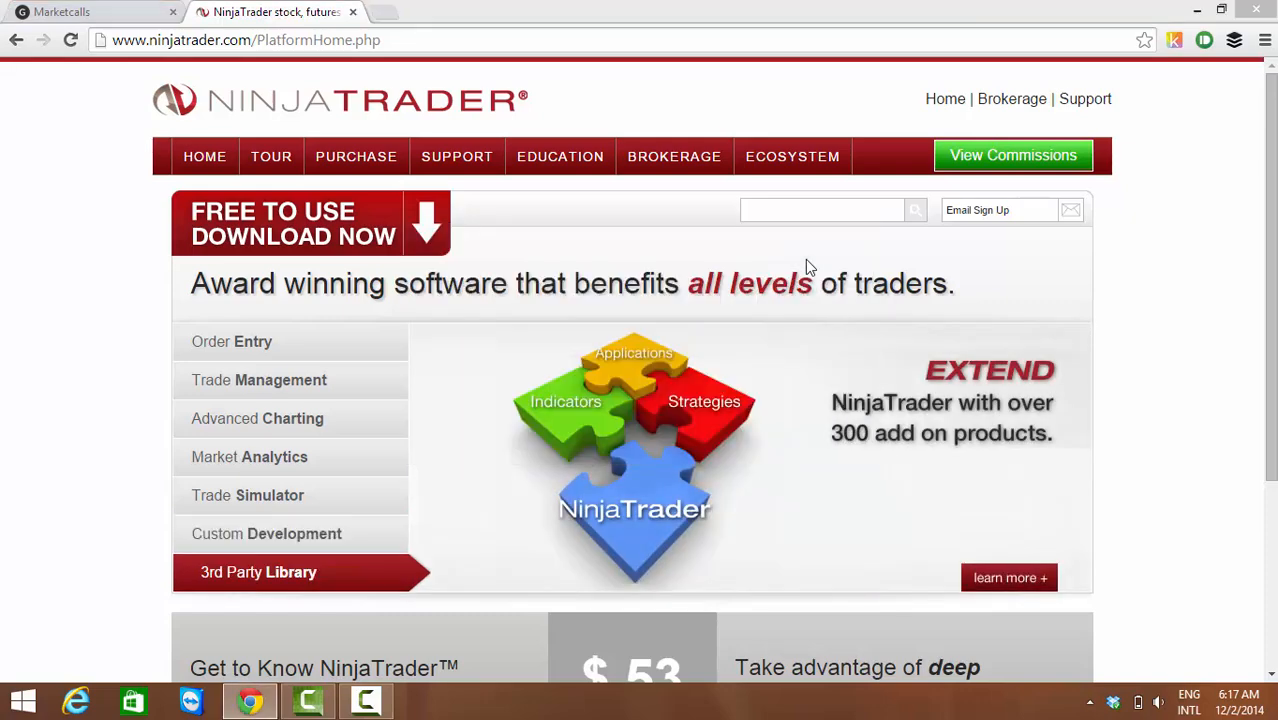
# From the Control Center, start adding a new account connection via Tools > Account Connections
pyautogui.click(424, 700)
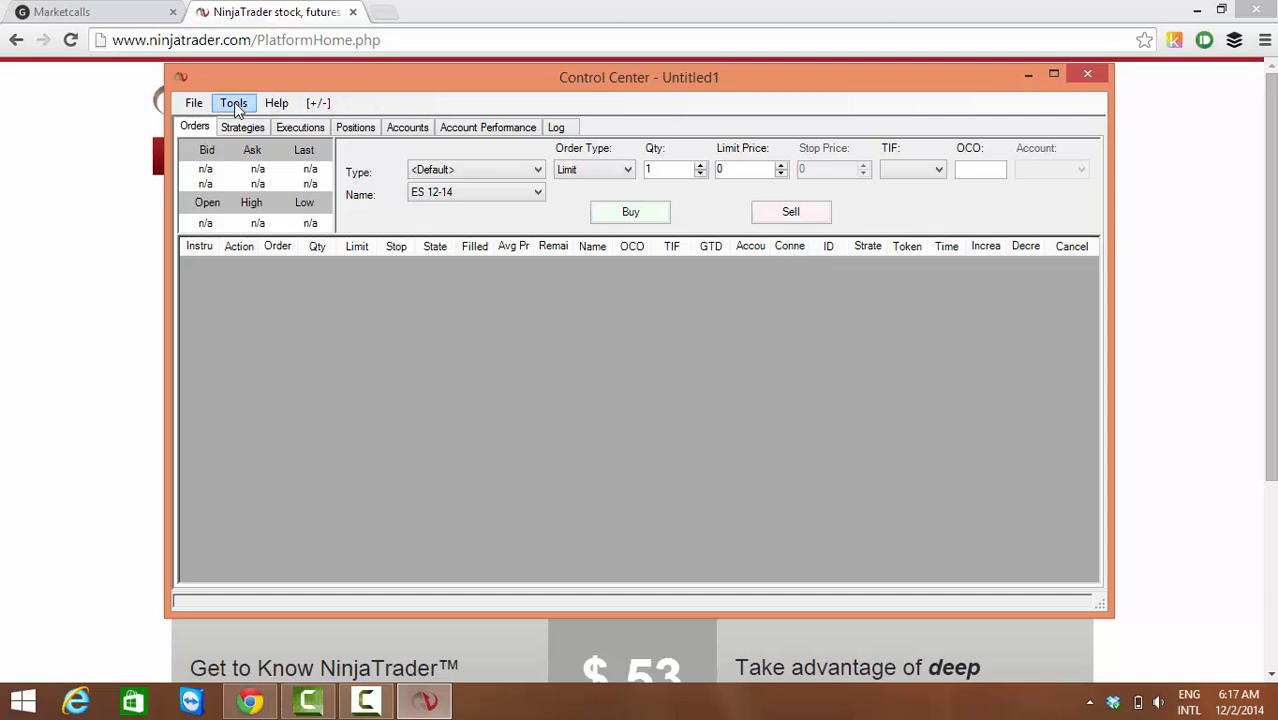
pyautogui.click(232, 102)
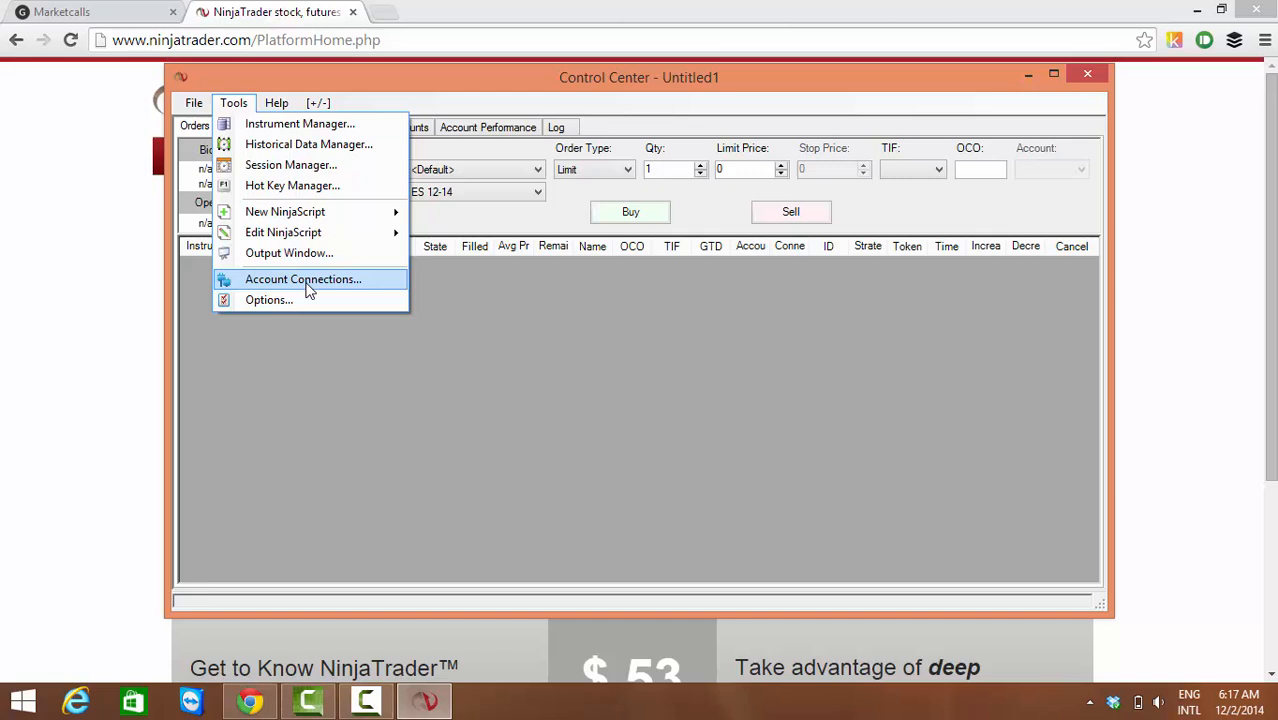
pyautogui.click(304, 280)
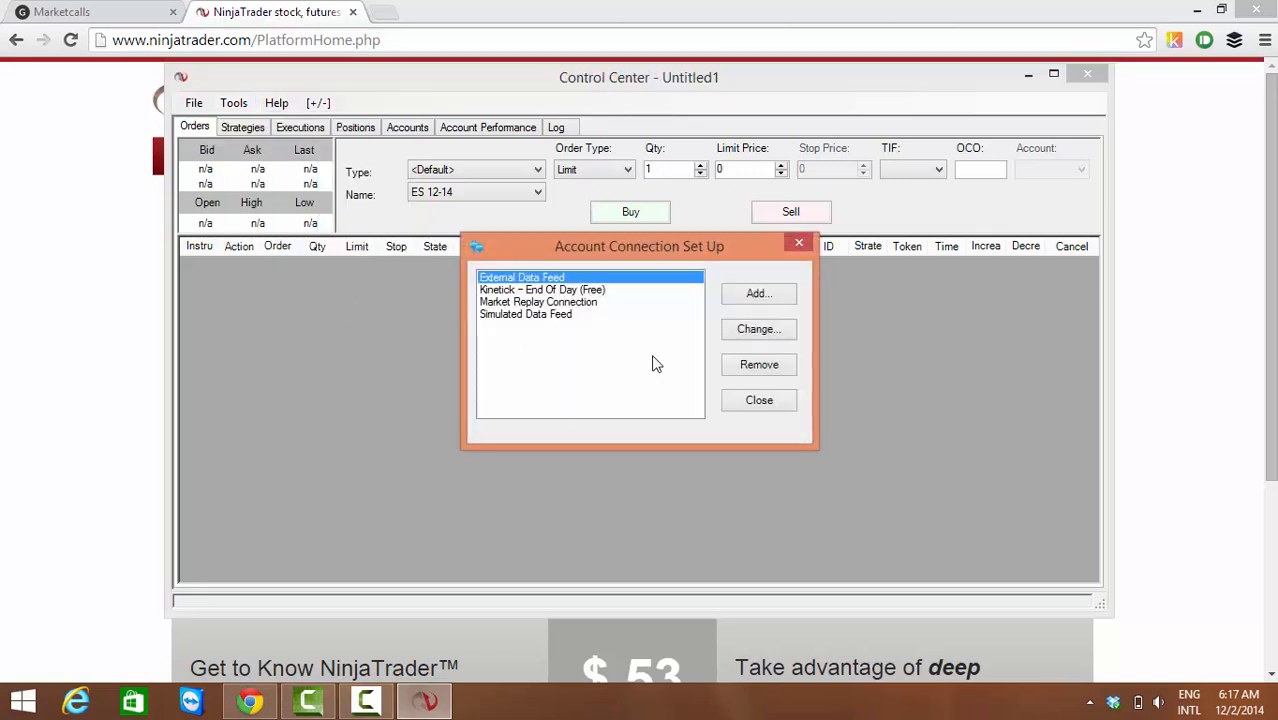
pyautogui.click(758, 292)
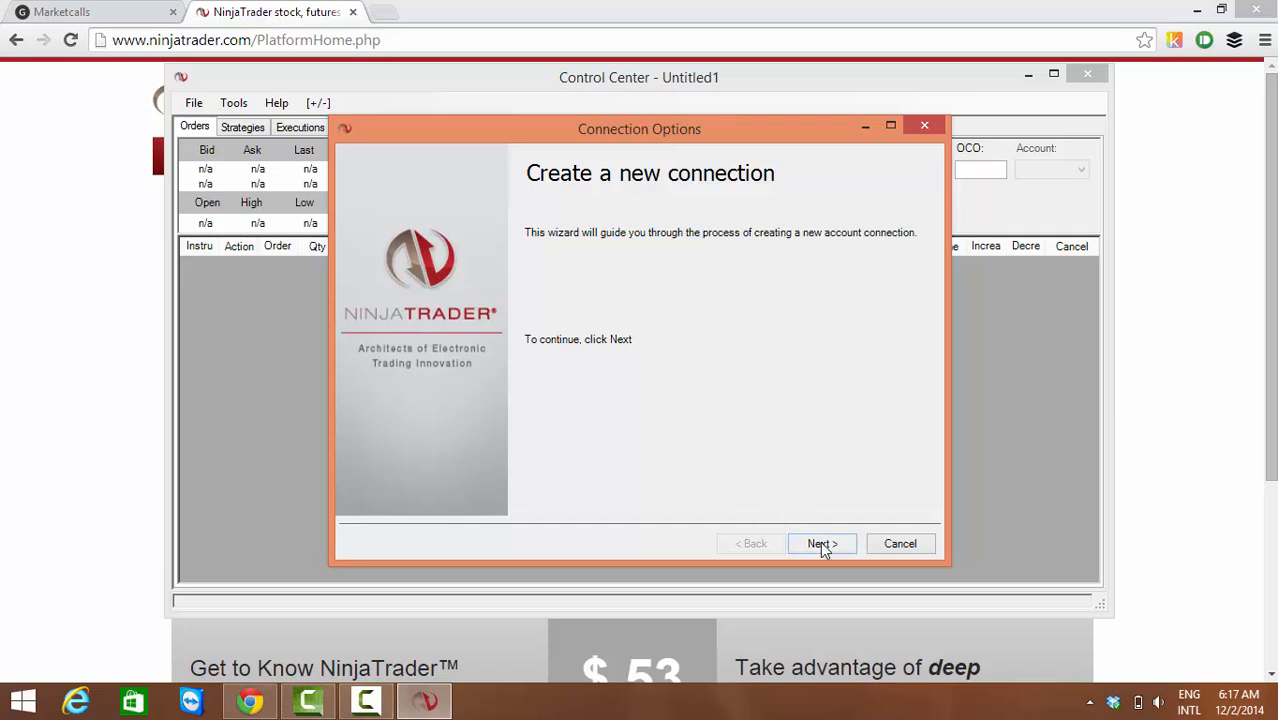
# Create a connection named Yahoo EOD using the Yahoo provider with default request interval
pyautogui.click(820, 544)
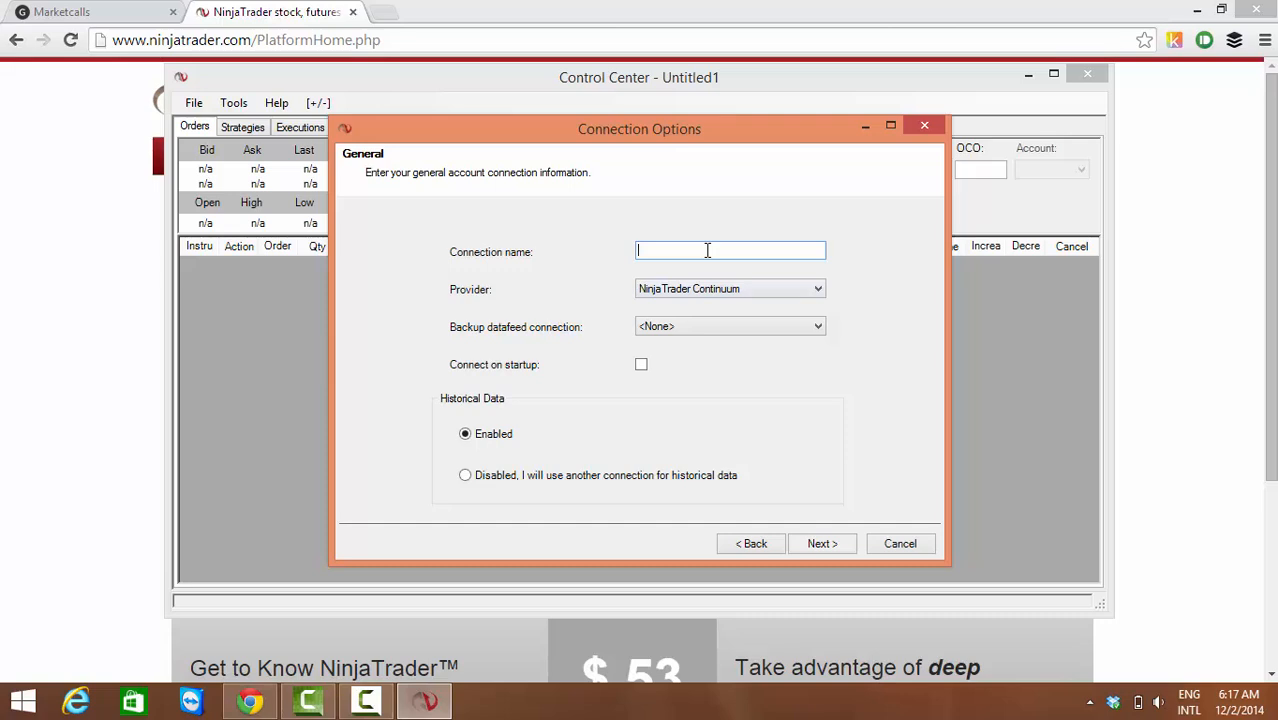
pyautogui.write('Yahoo EOD')
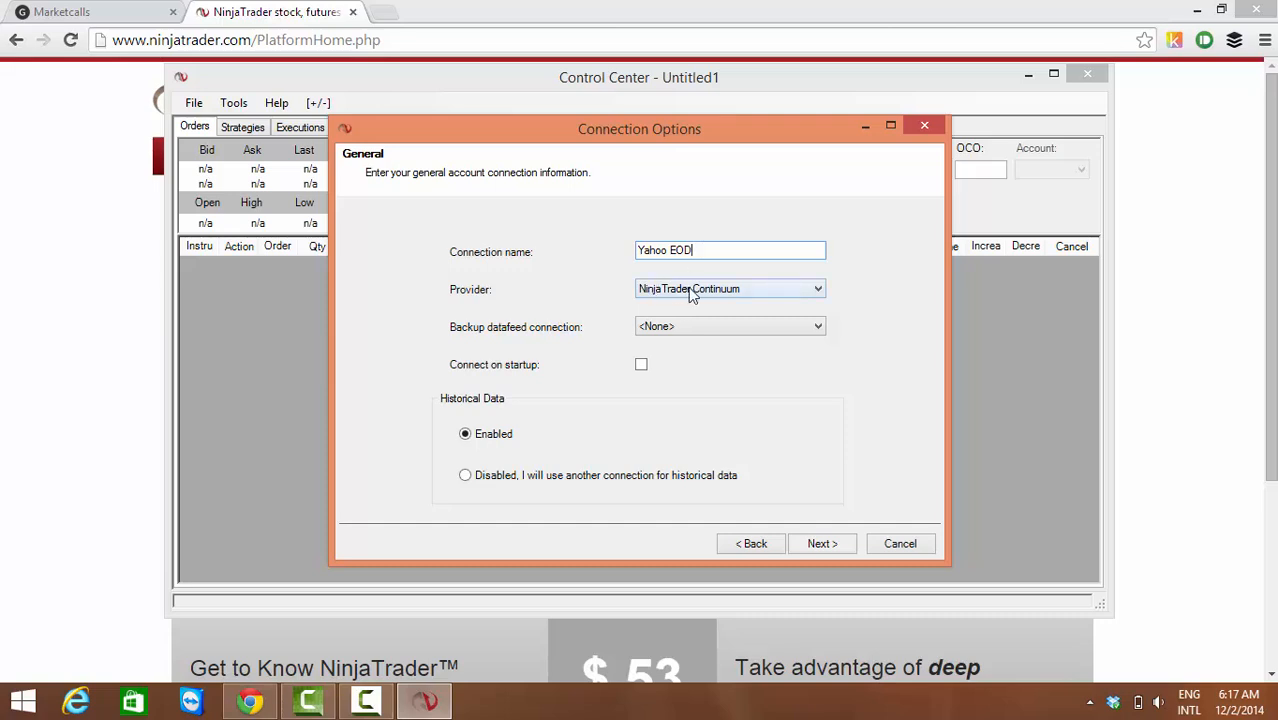
pyautogui.click(818, 288)
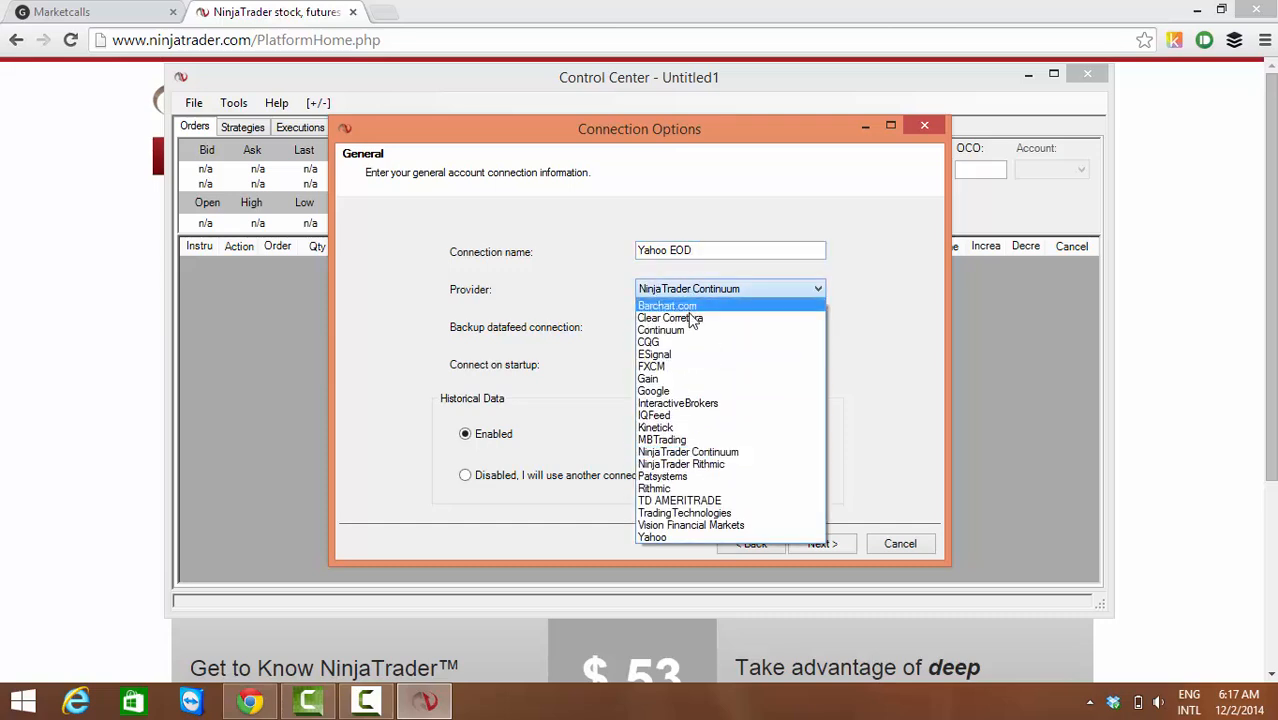
pyautogui.moveTo(690, 524)
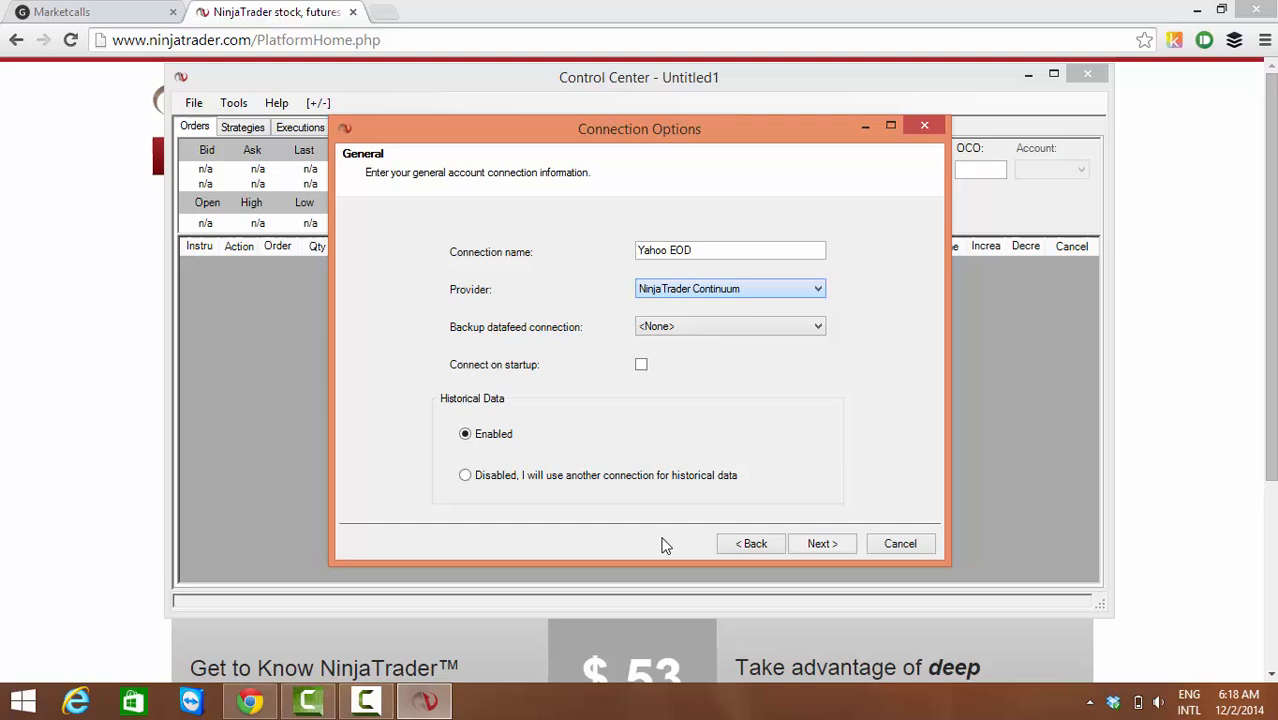
pyautogui.click(730, 288)
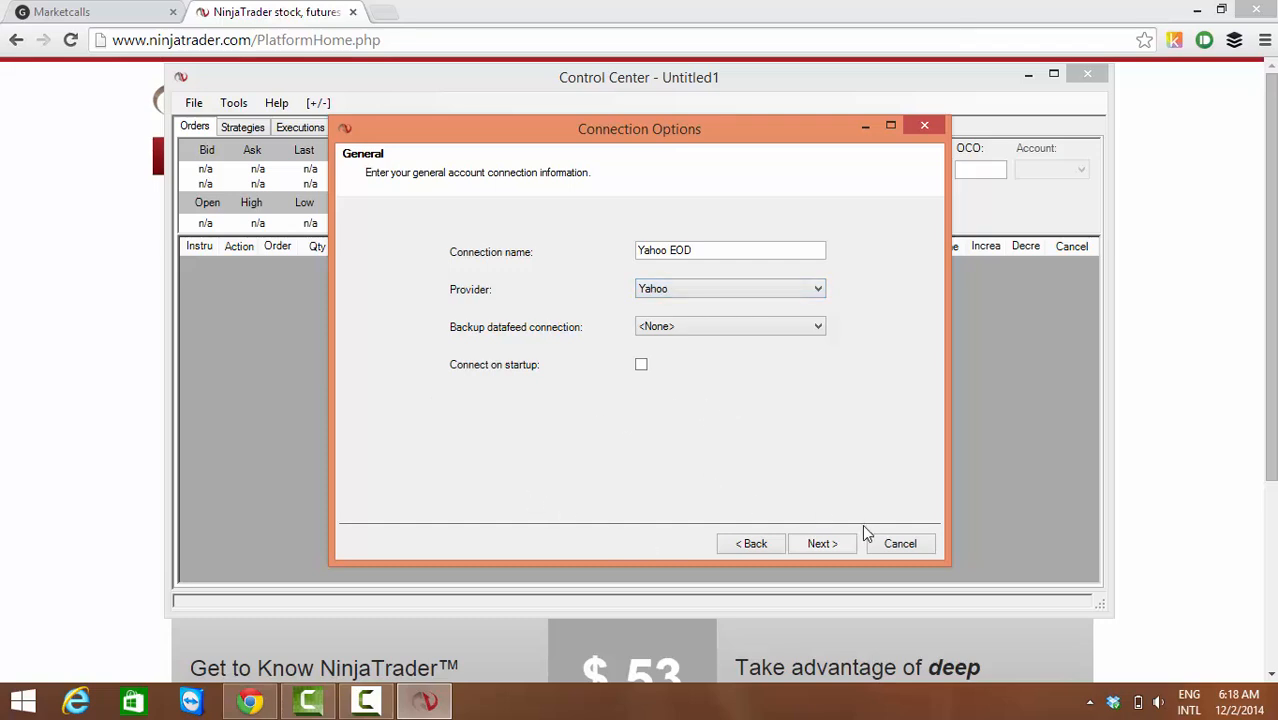
pyautogui.click(820, 544)
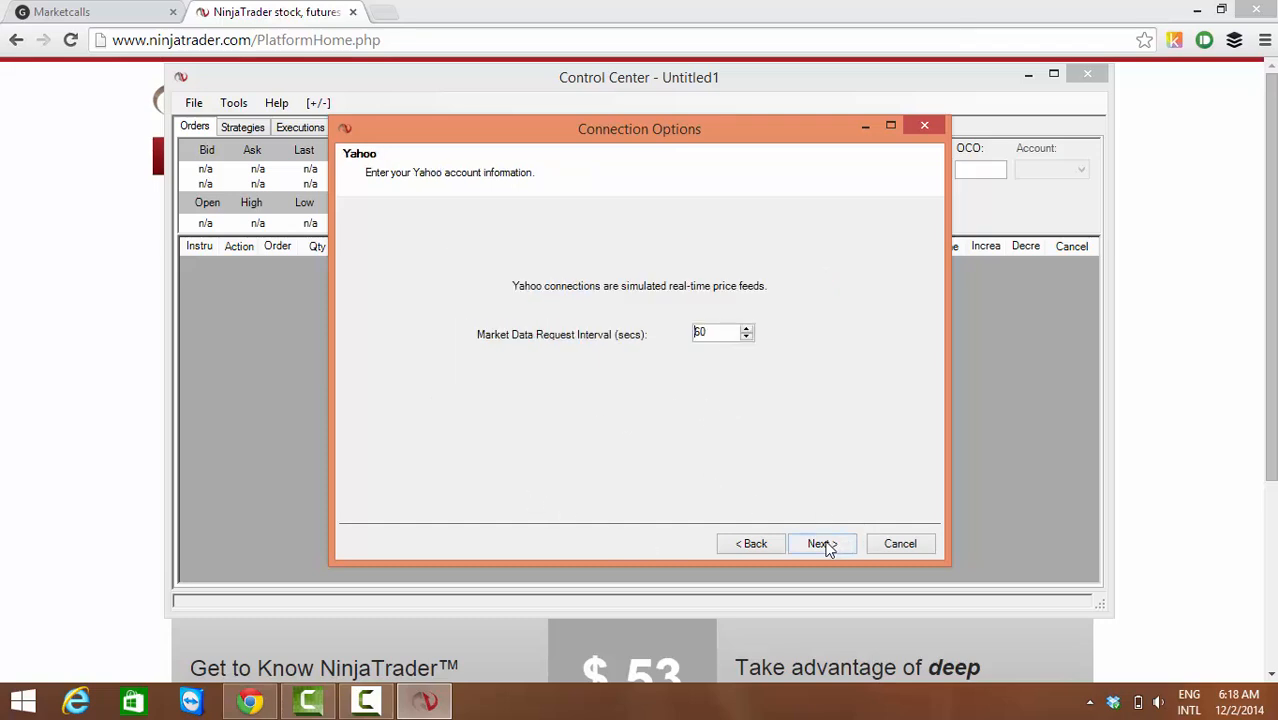
pyautogui.click(820, 544)
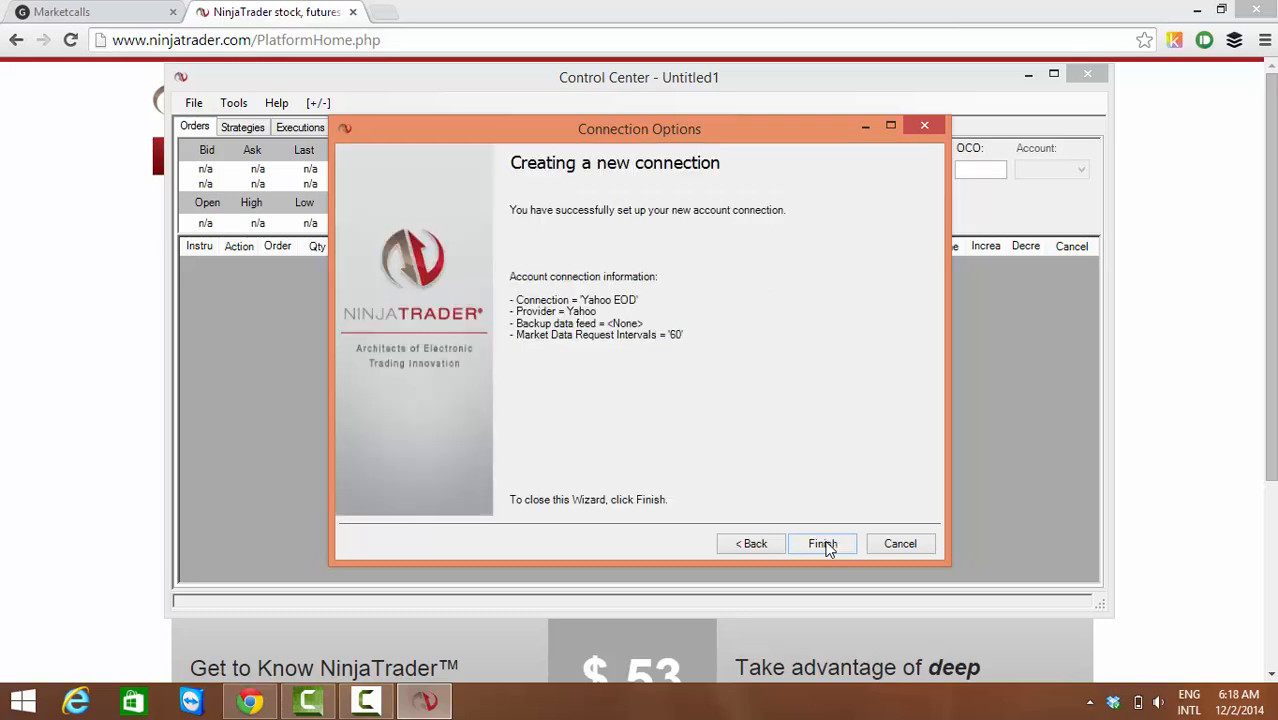
pyautogui.click(822, 544)
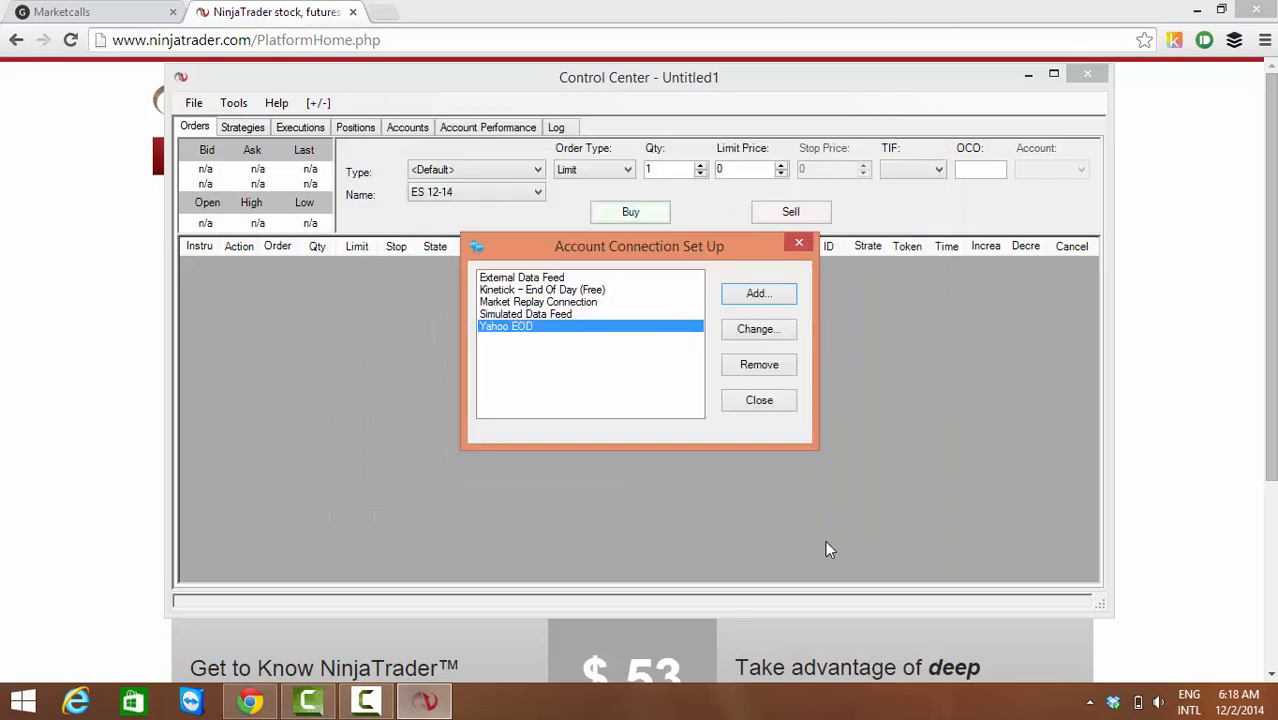
# Close connection setup and connect to Yahoo EOD via File > Connect
pyautogui.click(758, 400)
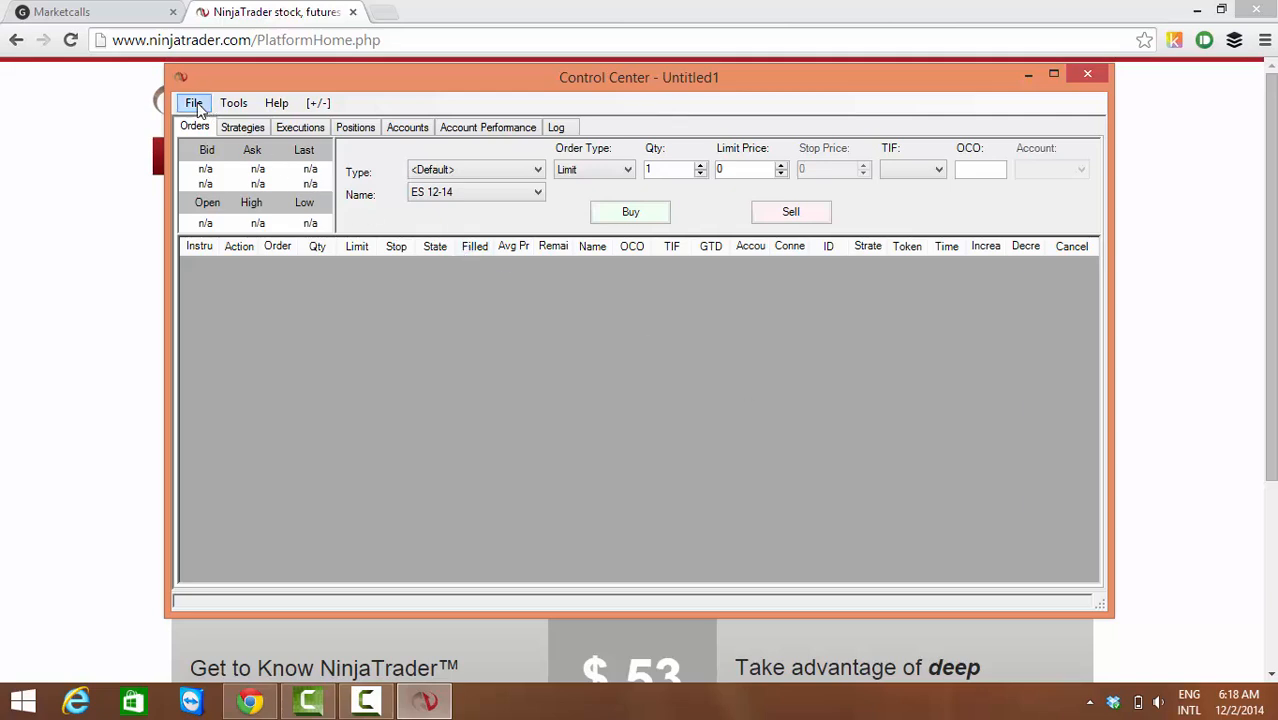
pyautogui.click(194, 102)
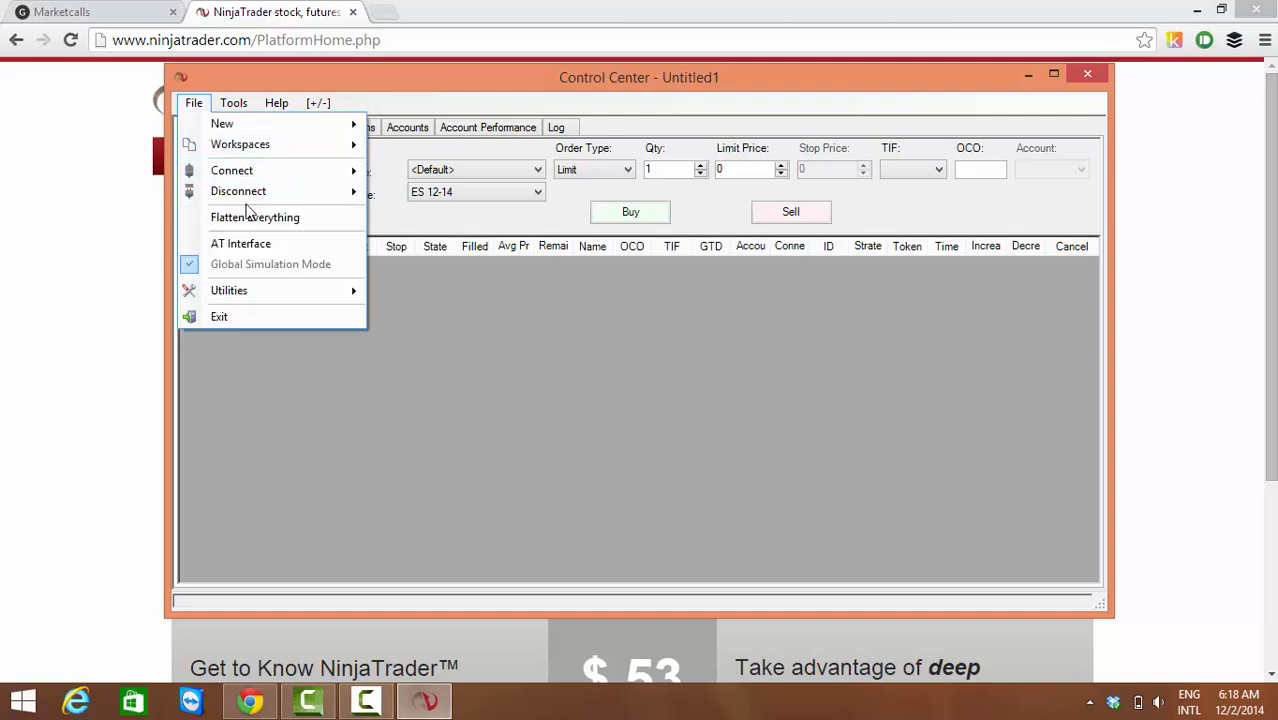
pyautogui.click(232, 170)
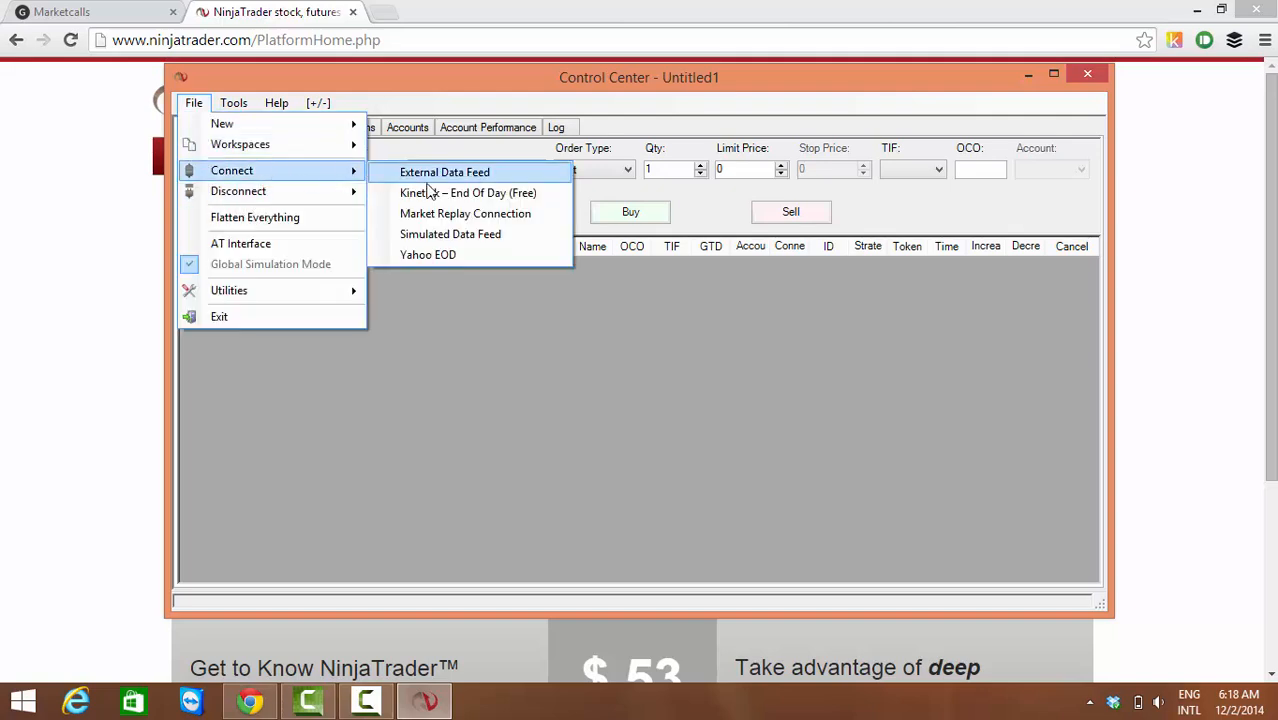
pyautogui.moveTo(428, 254)
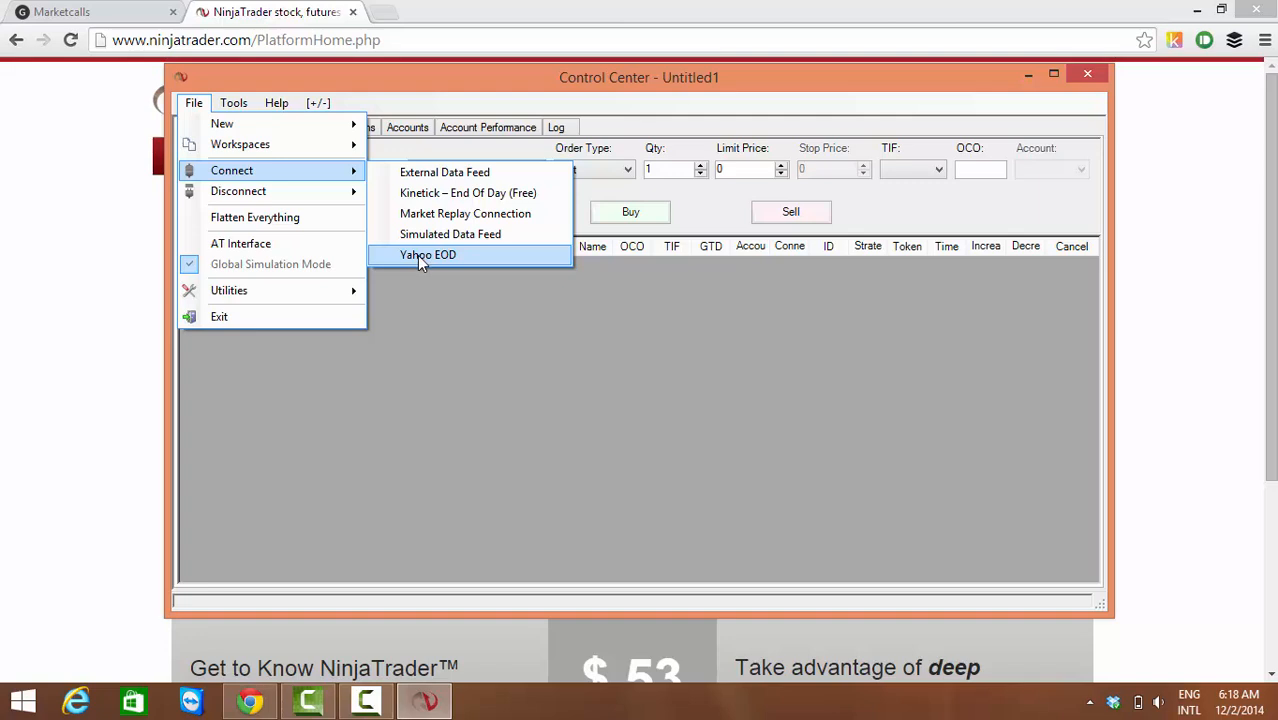
pyautogui.click(428, 254)
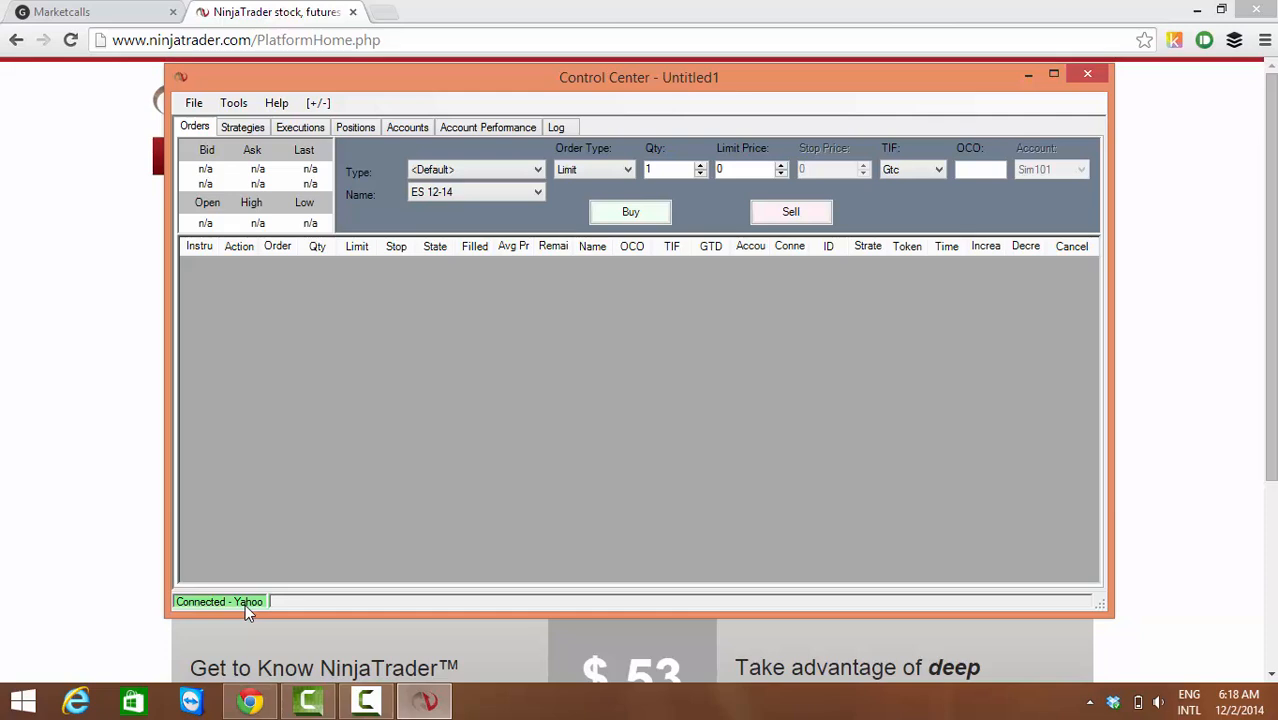
pyautogui.moveTo(268, 404)
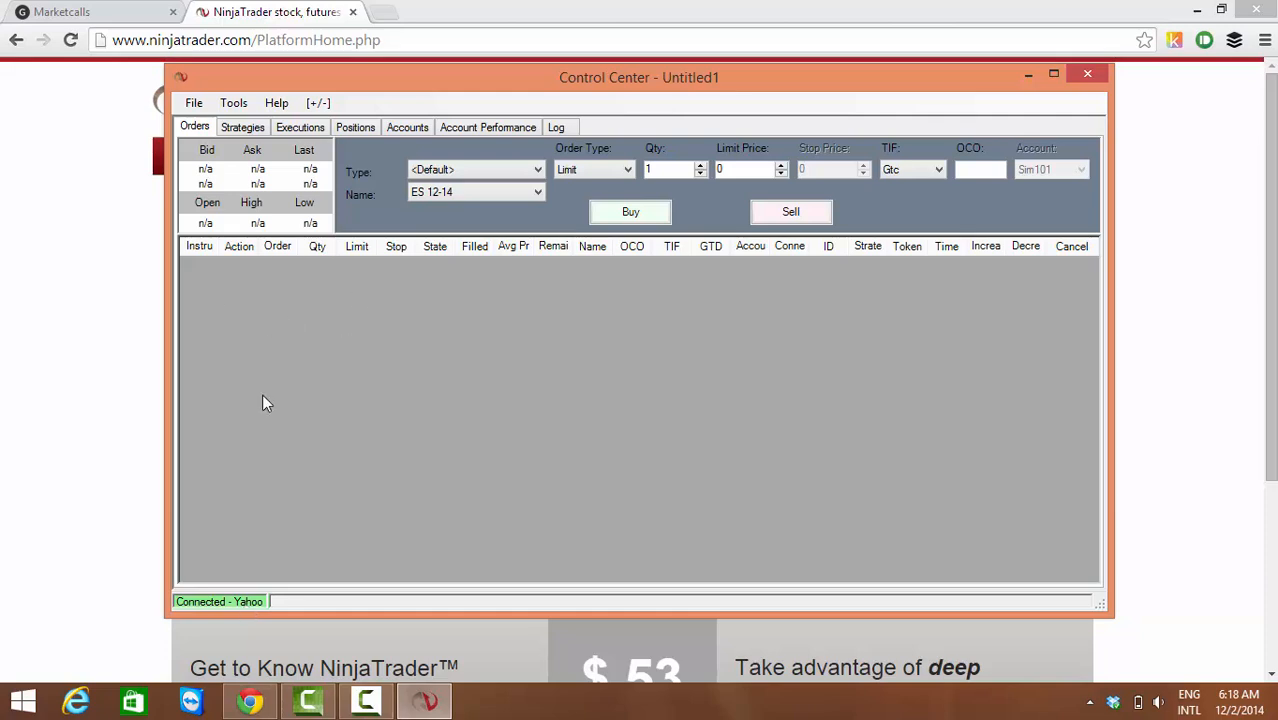
pyautogui.moveTo(232, 484)
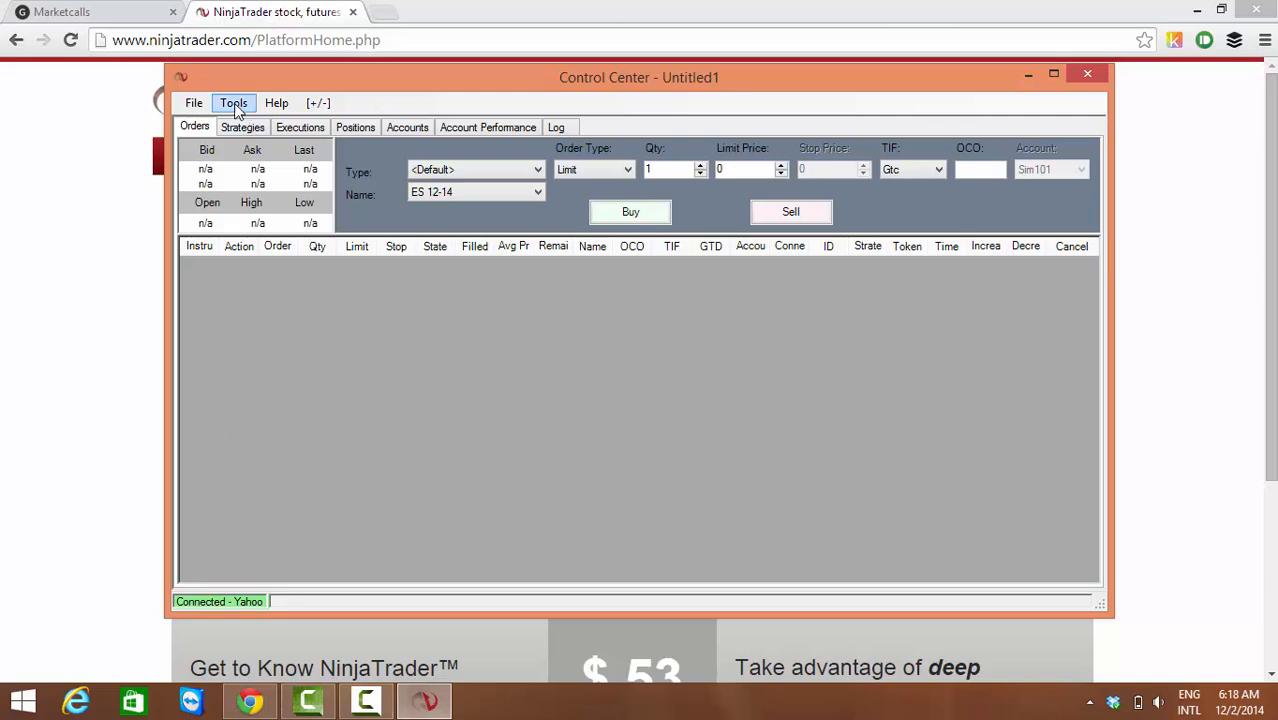
# In Instrument Manager, create an empty instrument list named NSE and begin a new master instrument
pyautogui.click(232, 102)
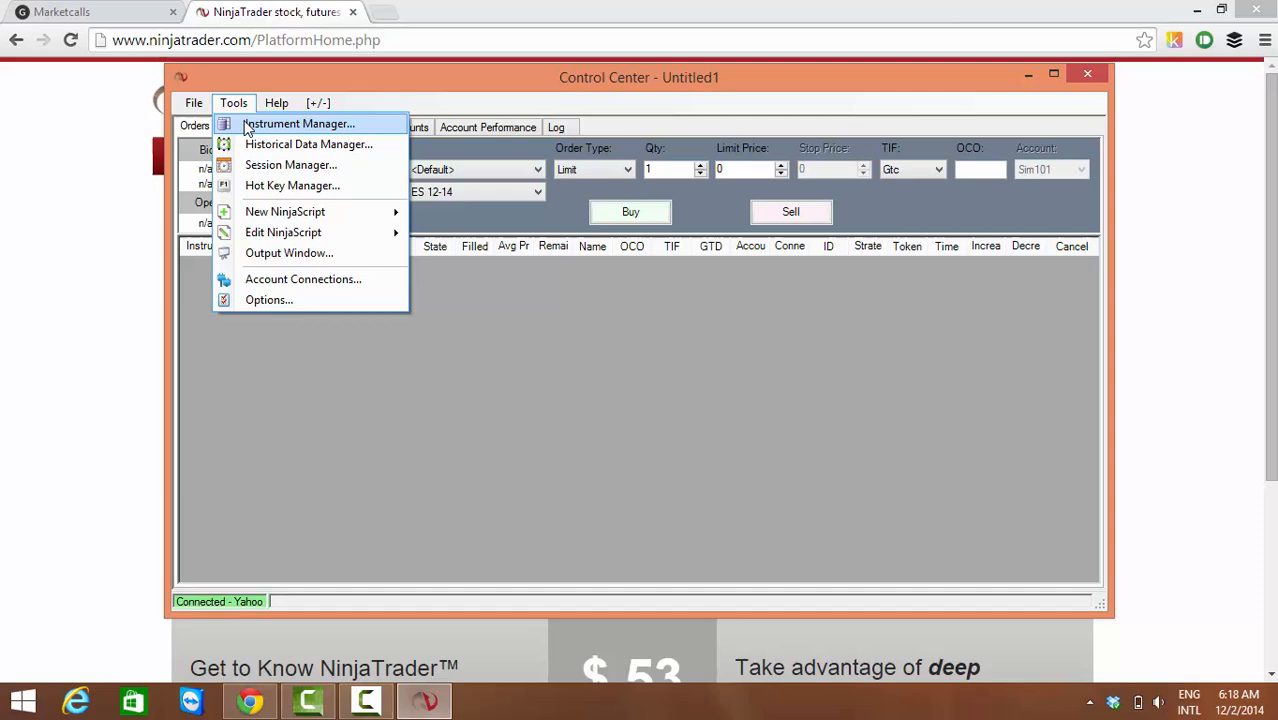
pyautogui.click(296, 124)
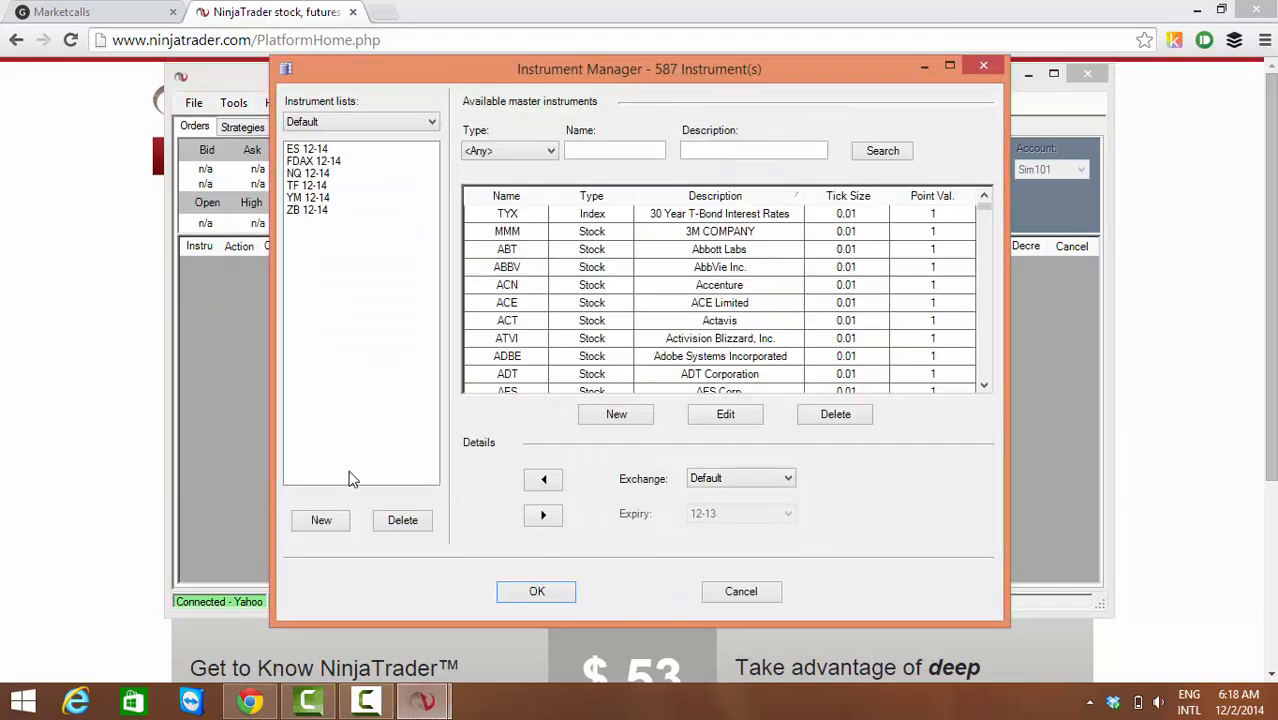
pyautogui.click(320, 520)
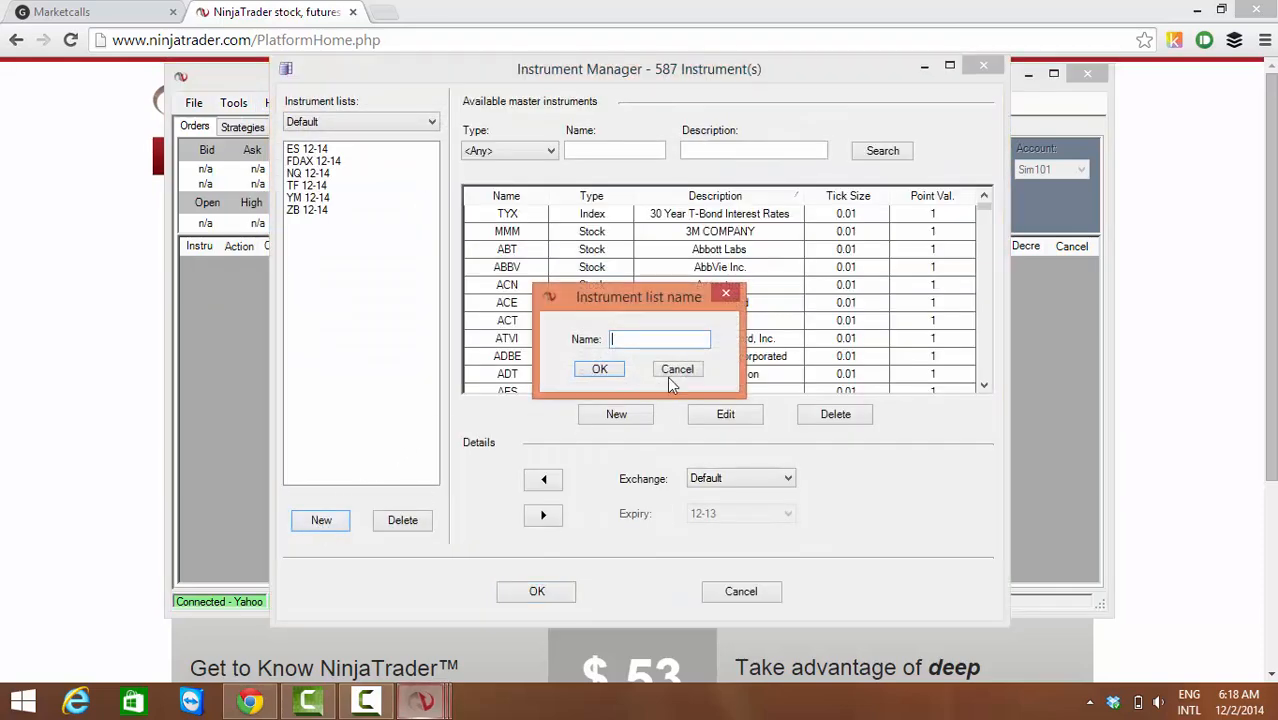
pyautogui.write('NSE')
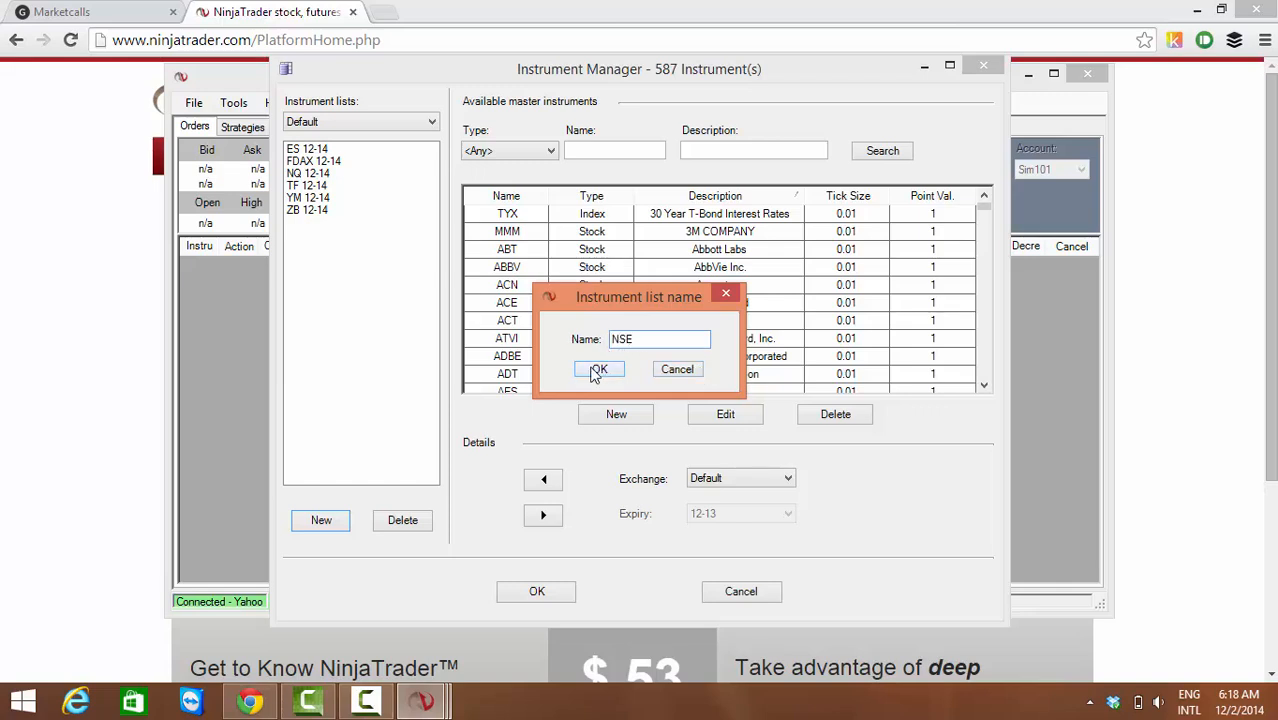
pyautogui.click(598, 368)
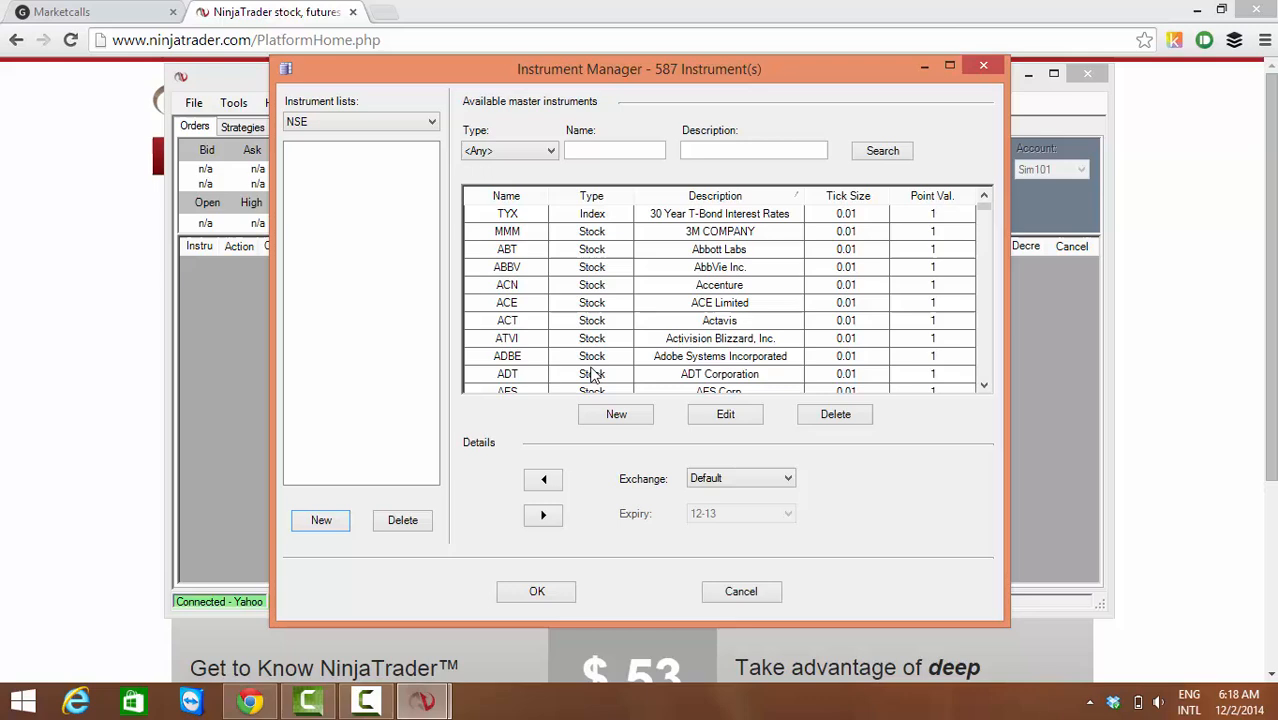
pyautogui.moveTo(600, 258)
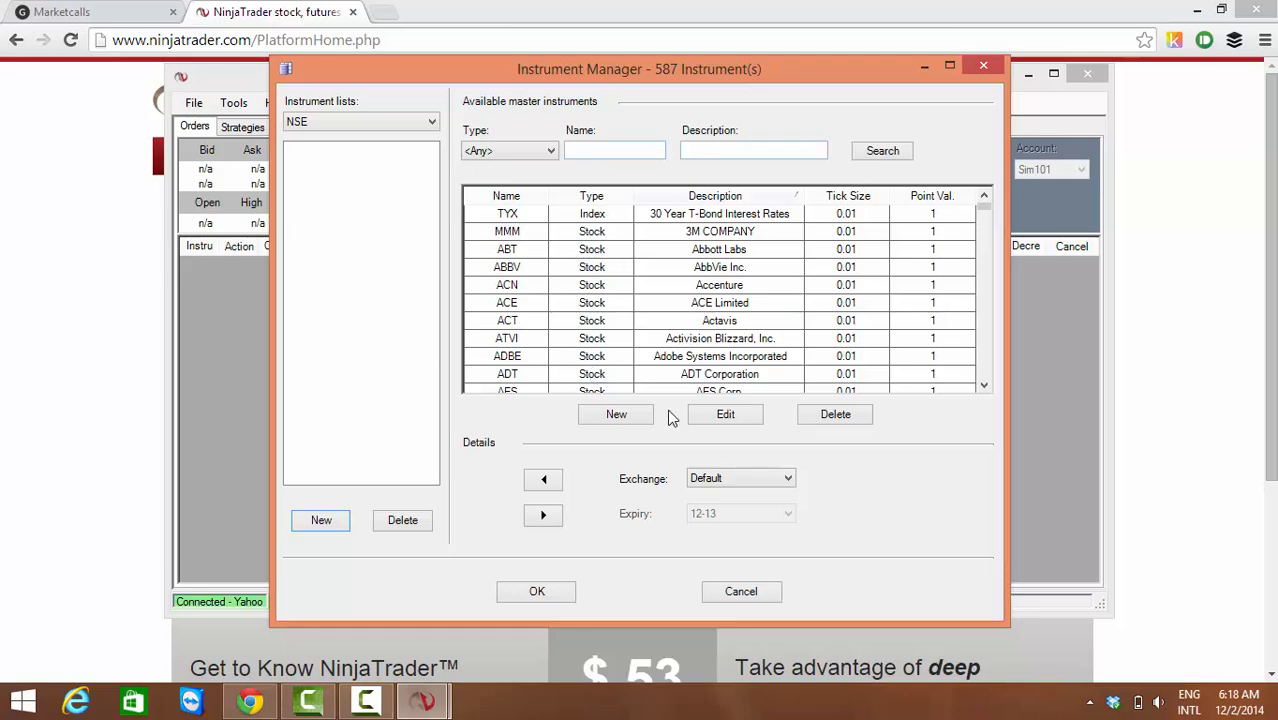
pyautogui.moveTo(616, 414)
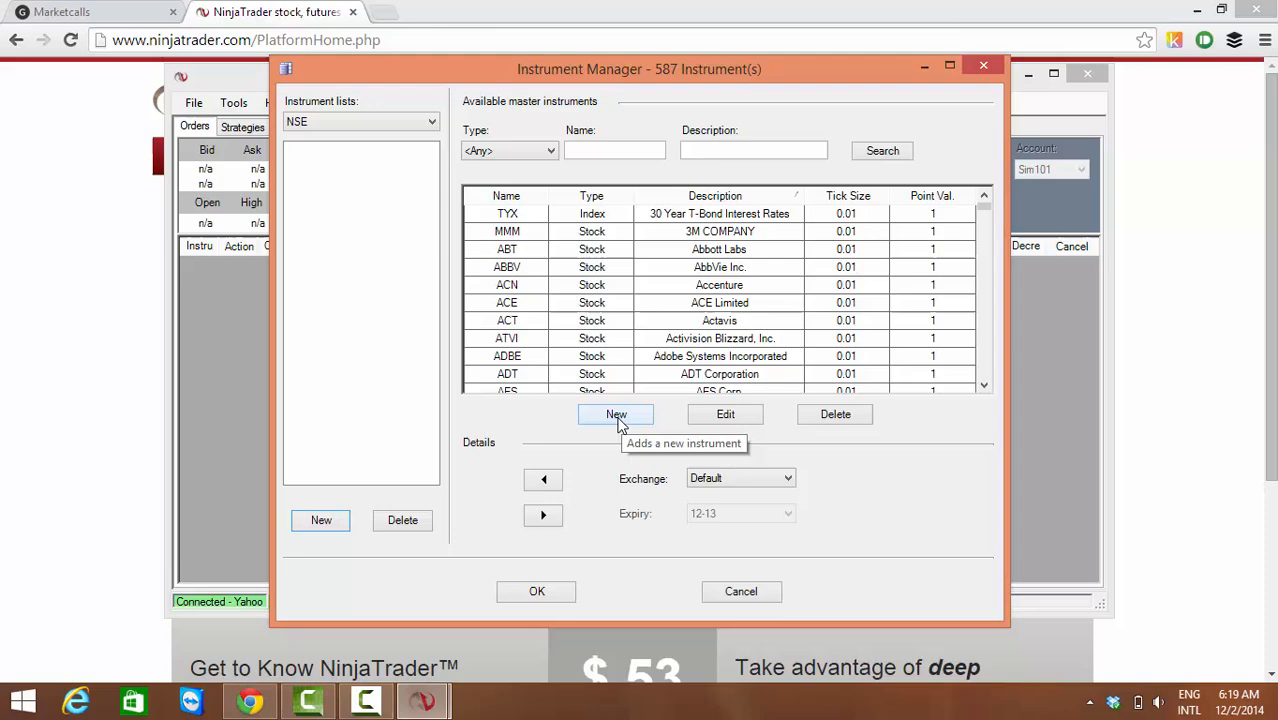
pyautogui.click(616, 414)
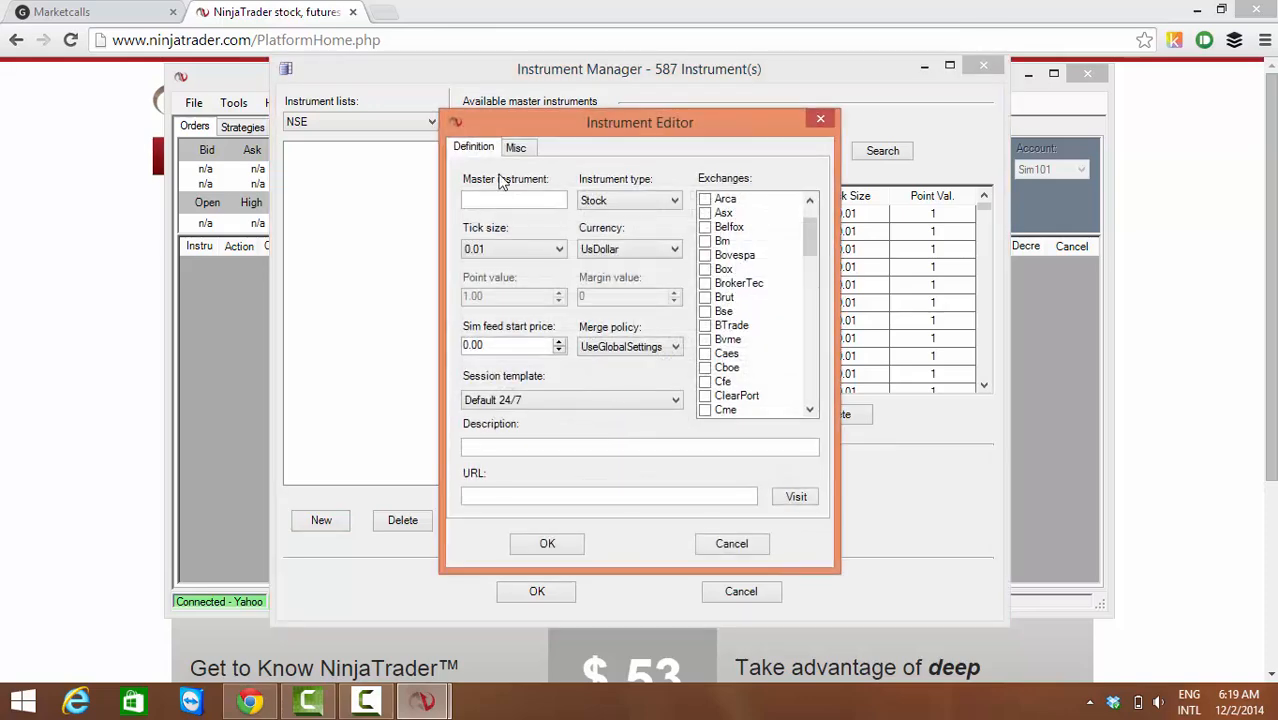
# Define master instrument TCS in IndianRupee currency traded on the Nse exchange
pyautogui.write('T')
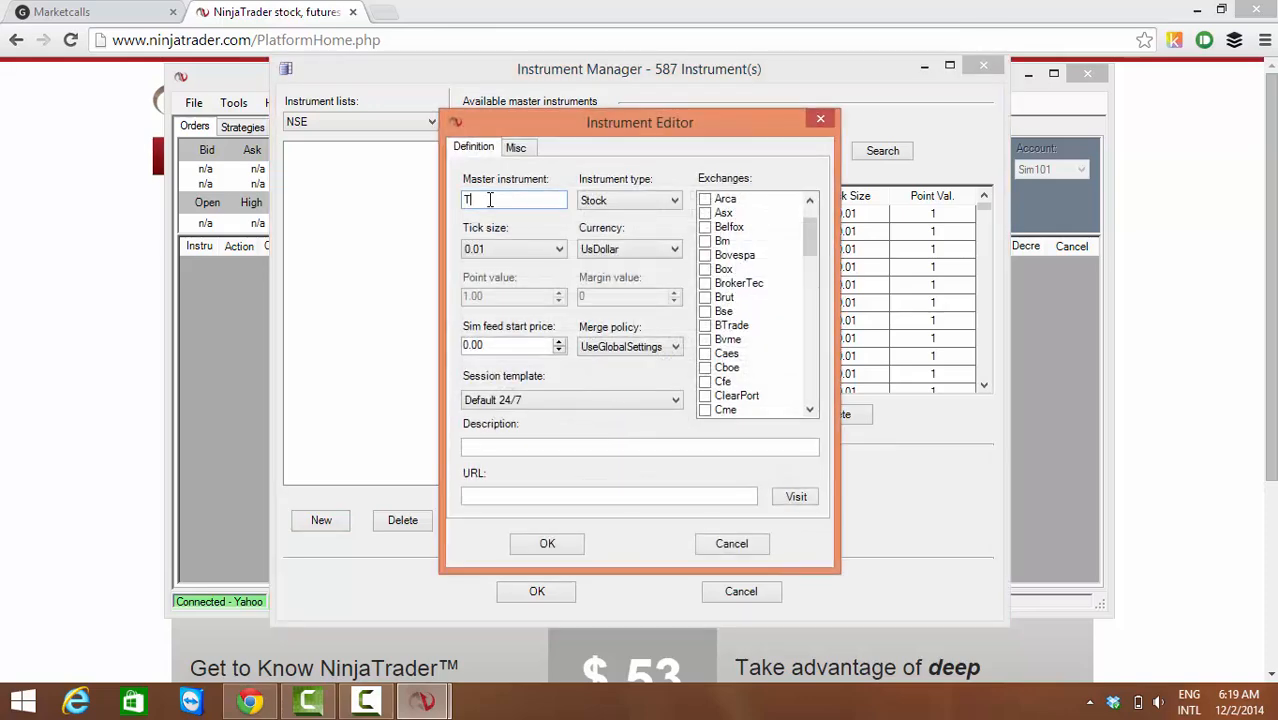
pyautogui.write('CS')
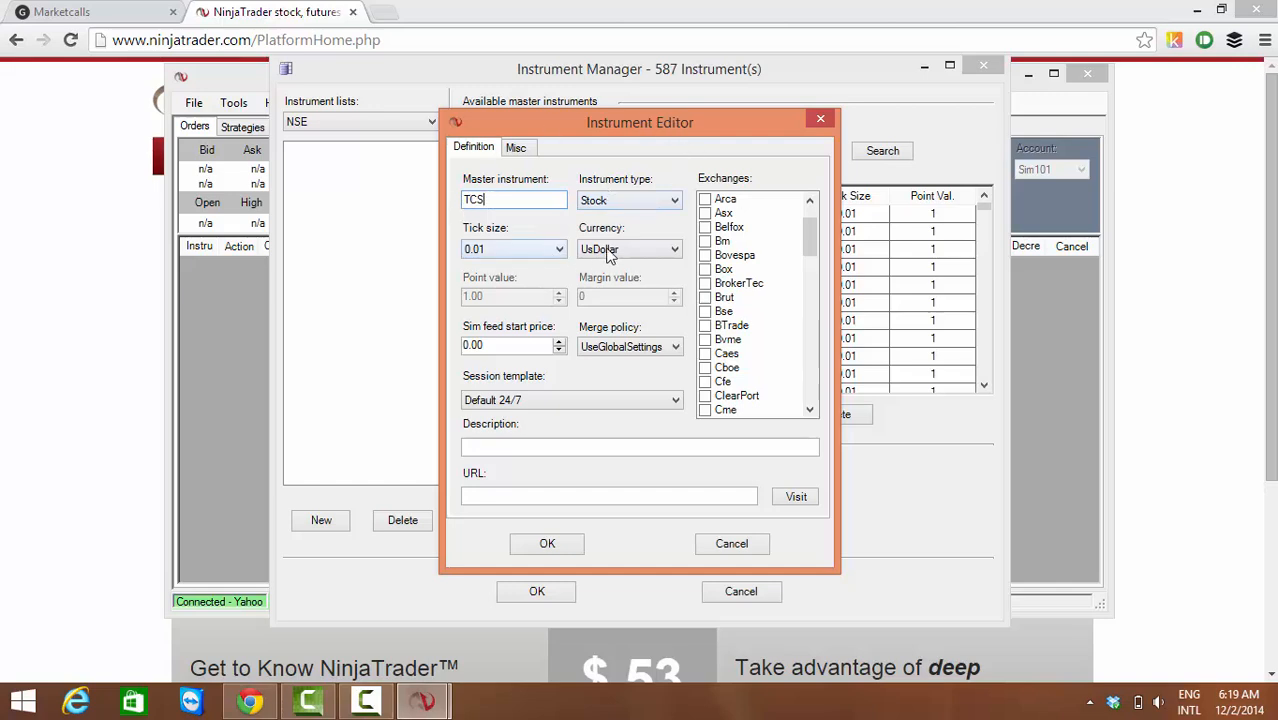
pyautogui.click(674, 248)
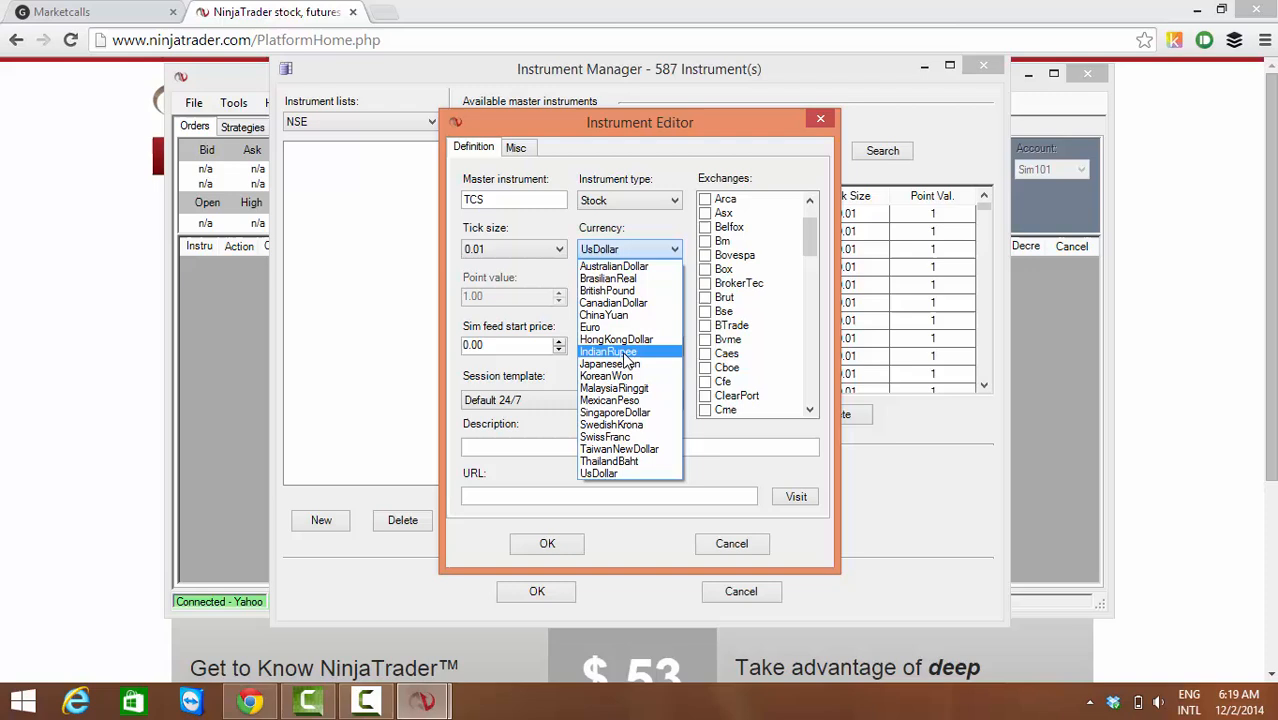
pyautogui.click(608, 352)
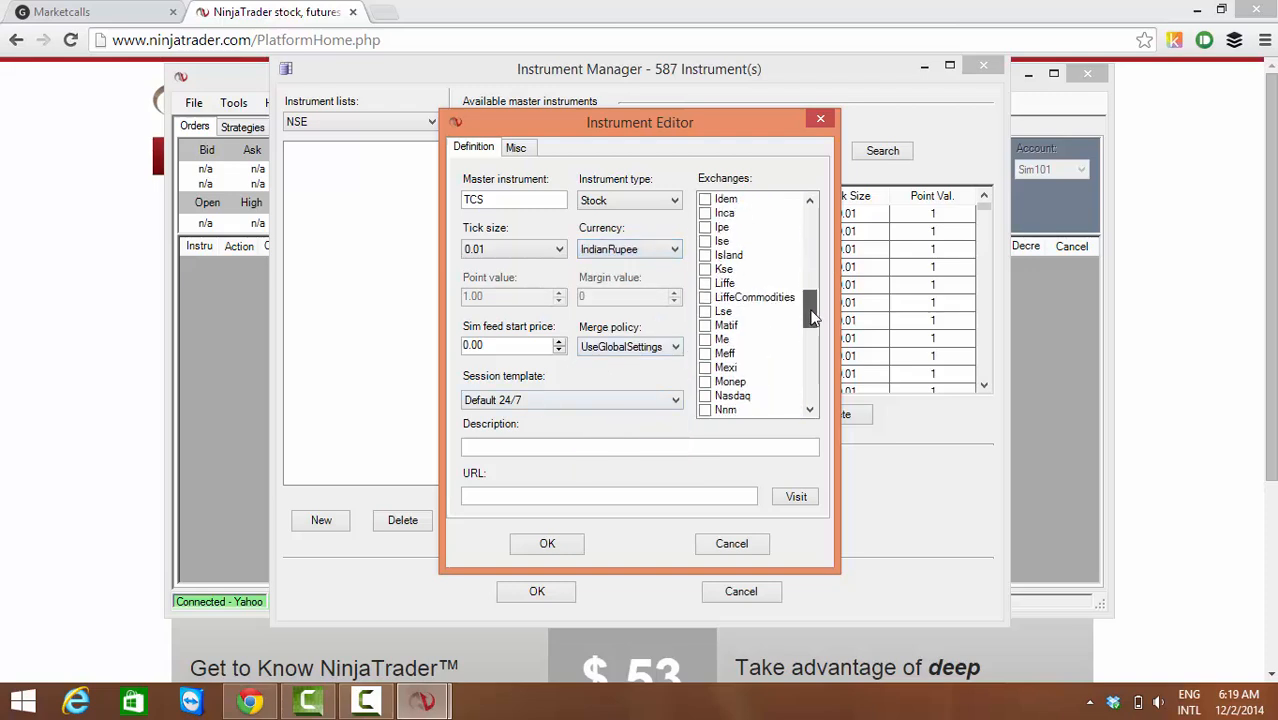
pyautogui.scroll(-3)
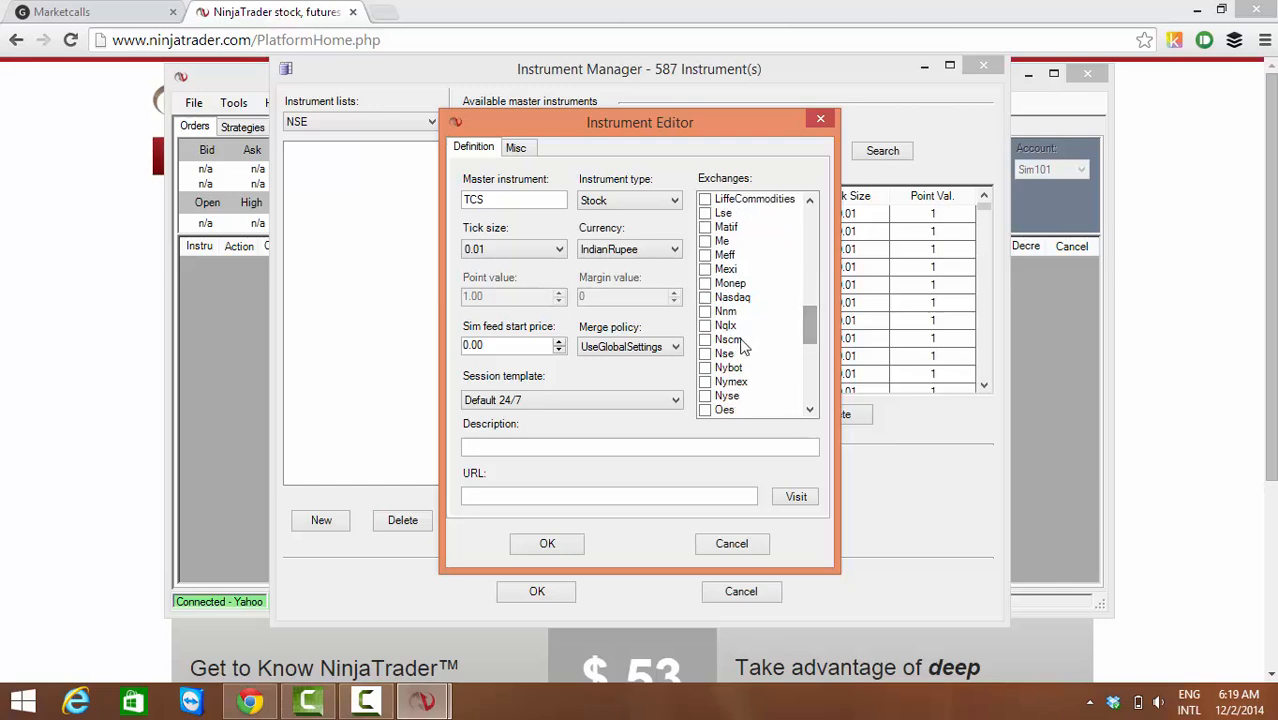
pyautogui.click(704, 352)
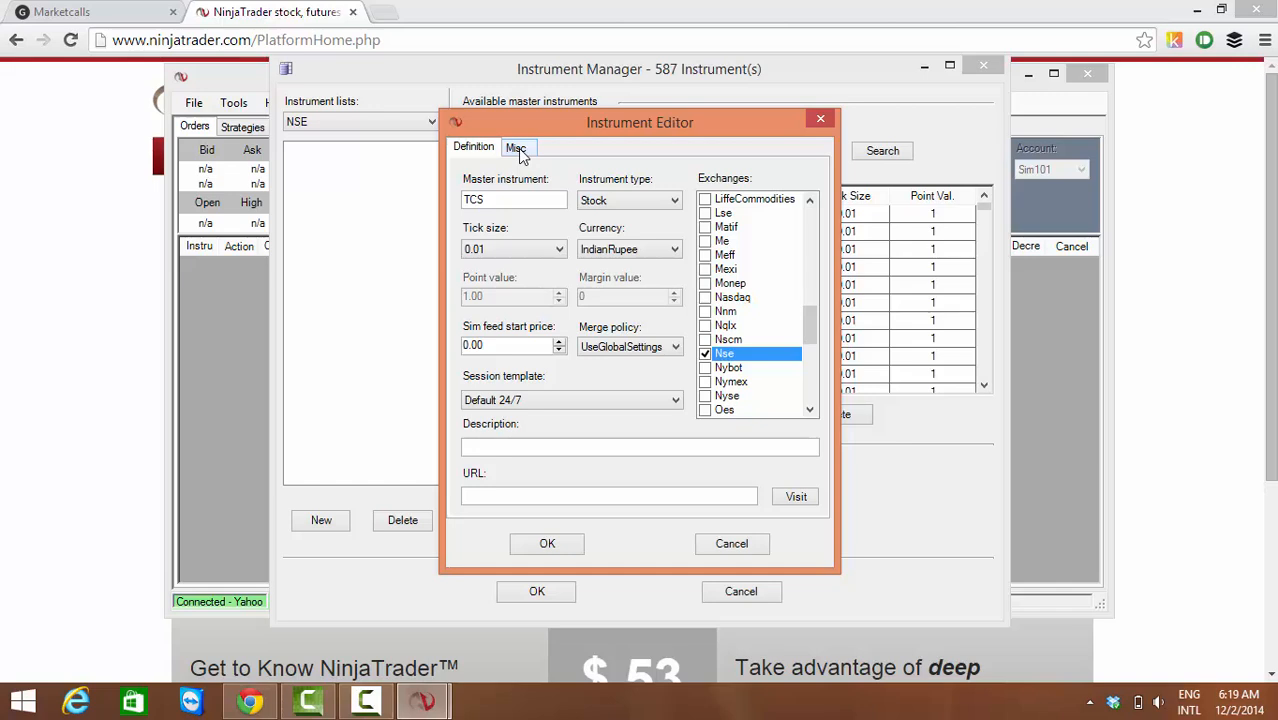
# Map TCS to Yahoo symbol TCS.NS on the Misc tab and save the instrument
pyautogui.click(516, 148)
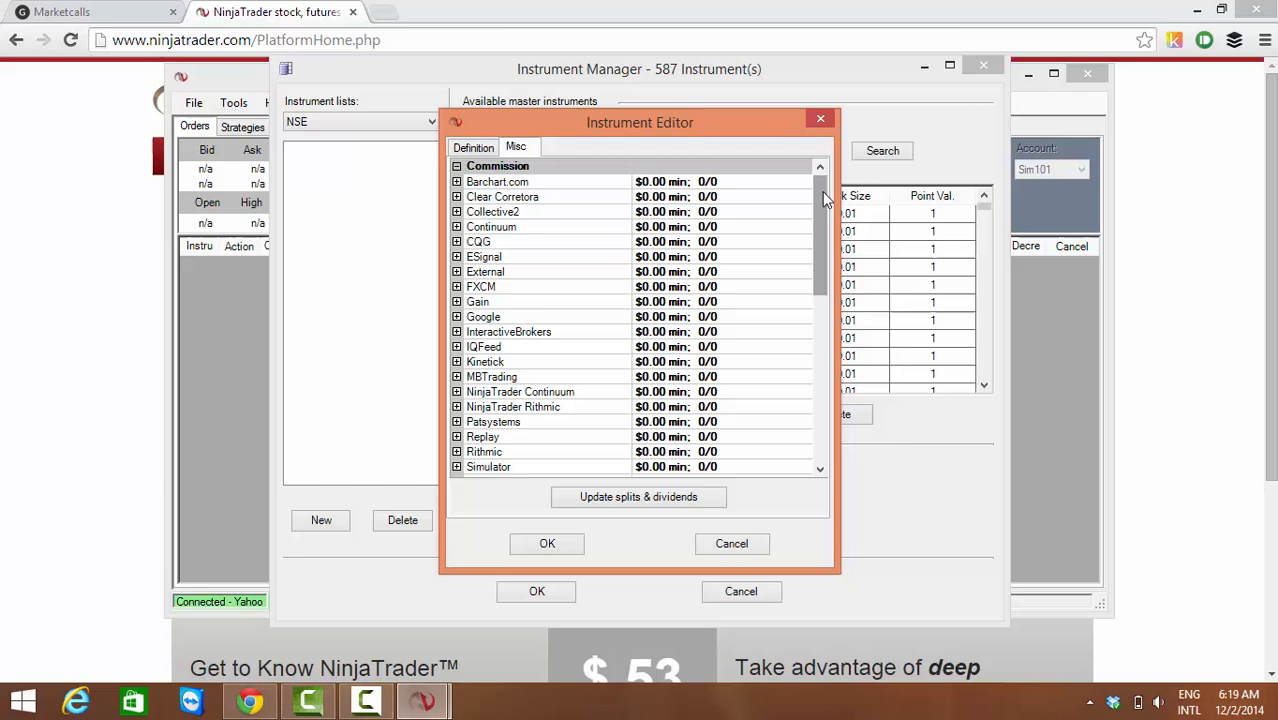
pyautogui.scroll(-3)
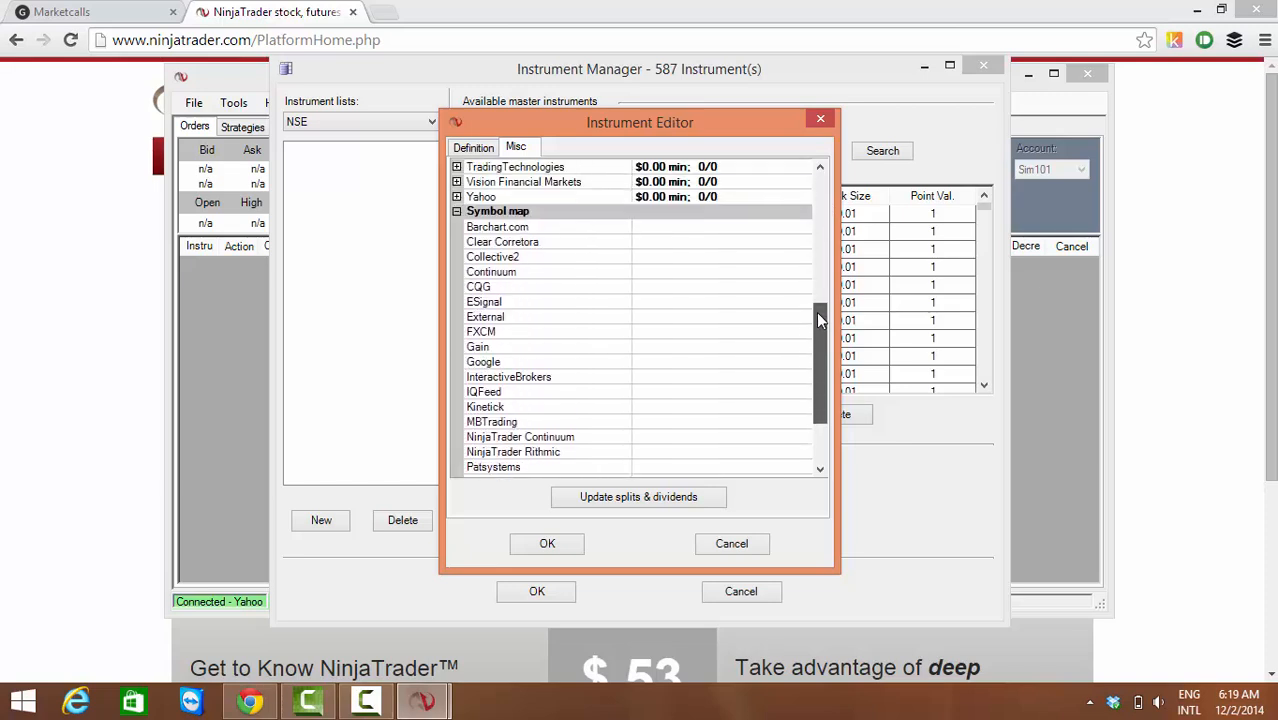
pyautogui.scroll(-3)
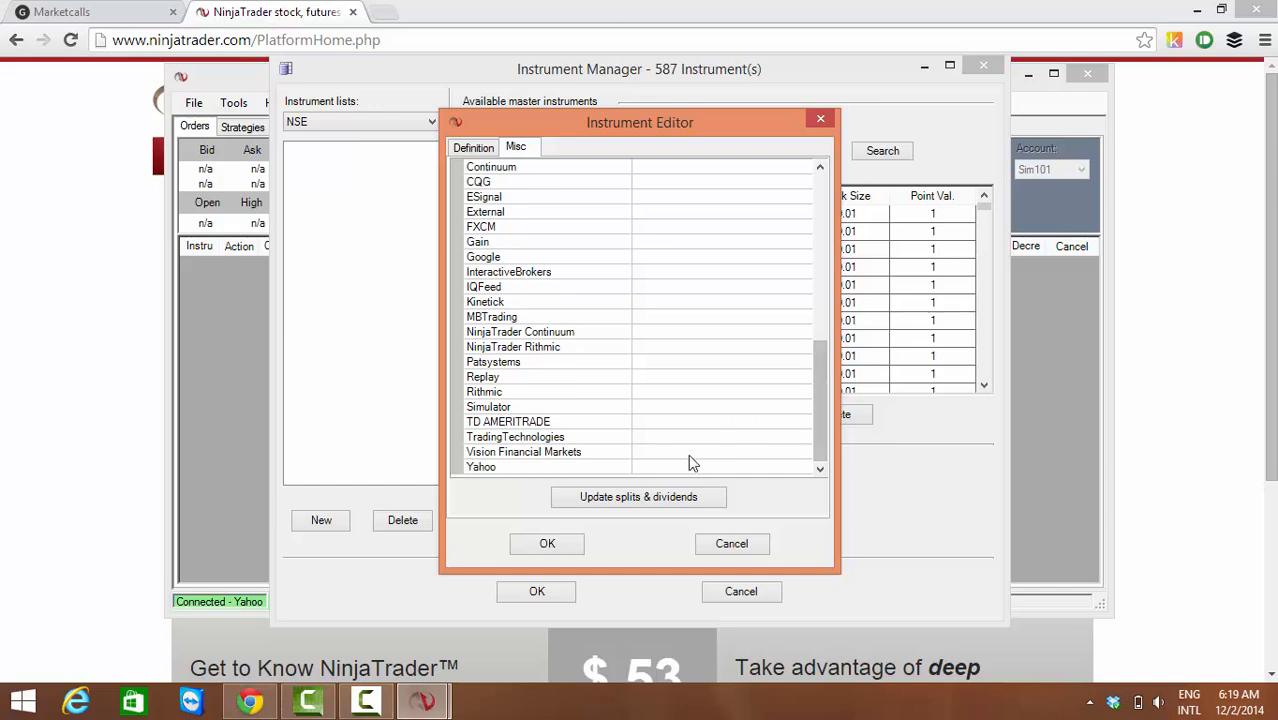
pyautogui.click(480, 466)
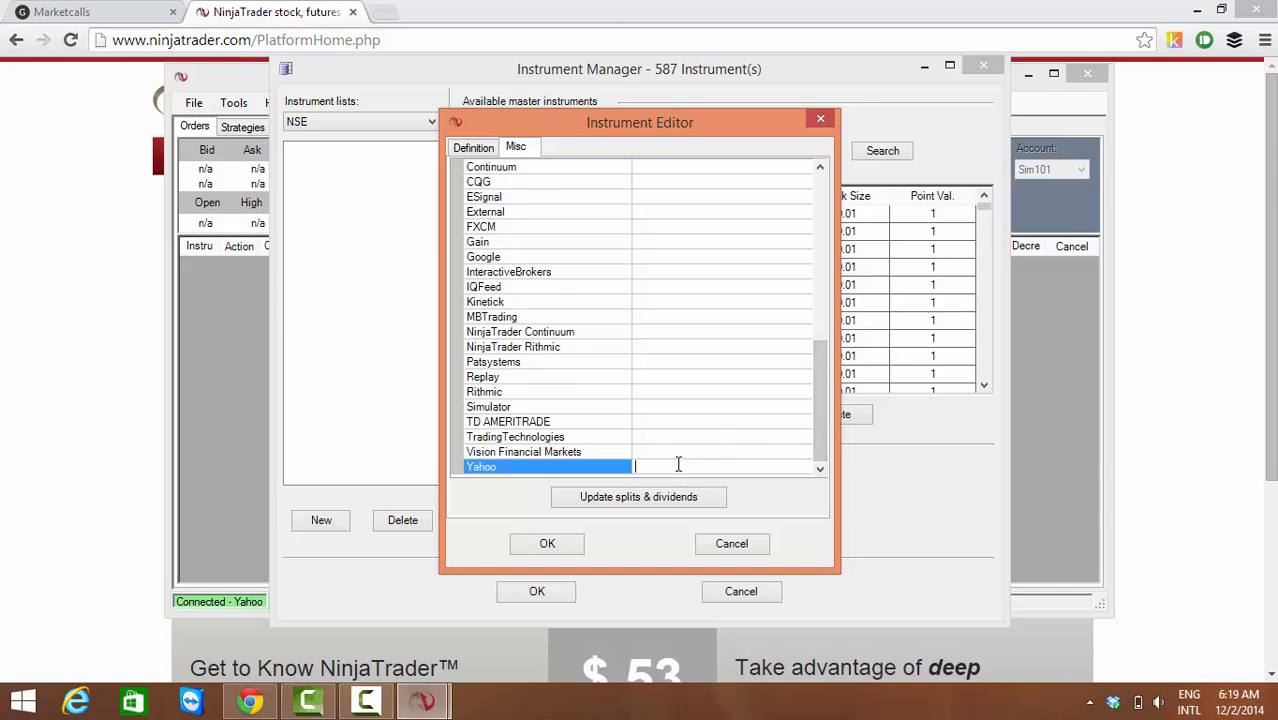
pyautogui.write('TCS.NS')
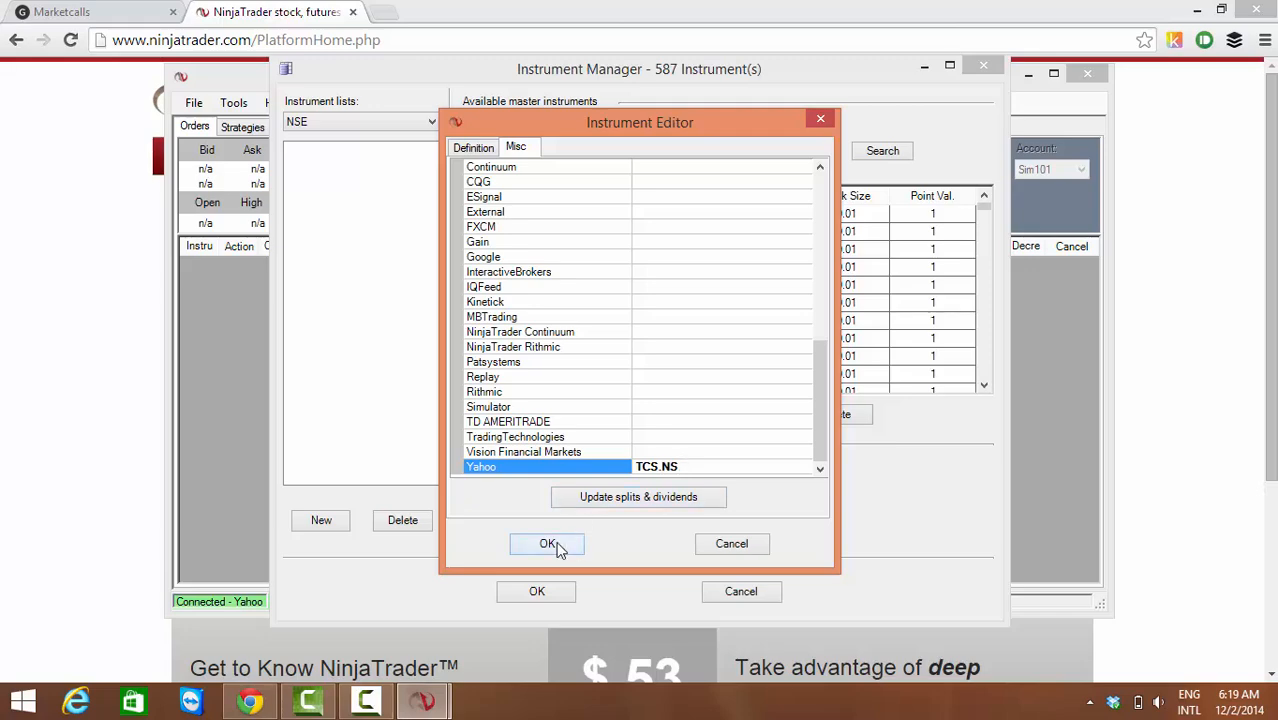
pyautogui.click(548, 544)
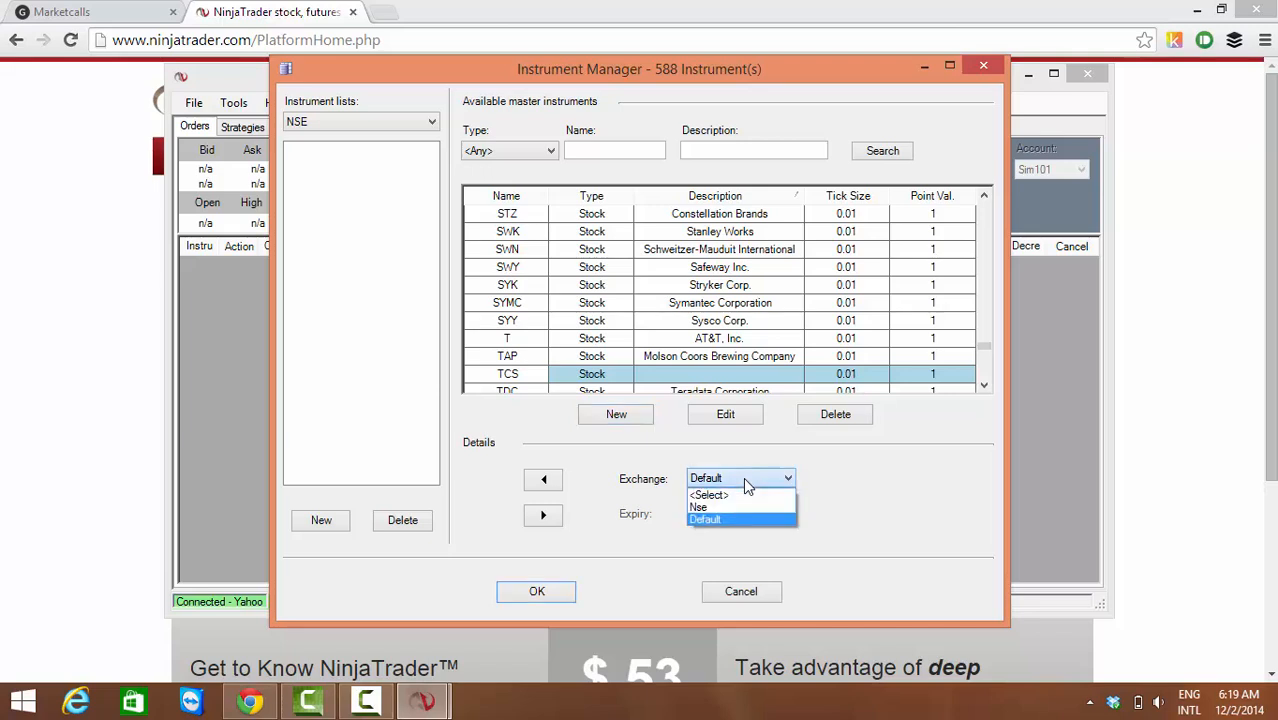
# Add TCS with exchange Nse to the NSE instrument list
pyautogui.click(698, 508)
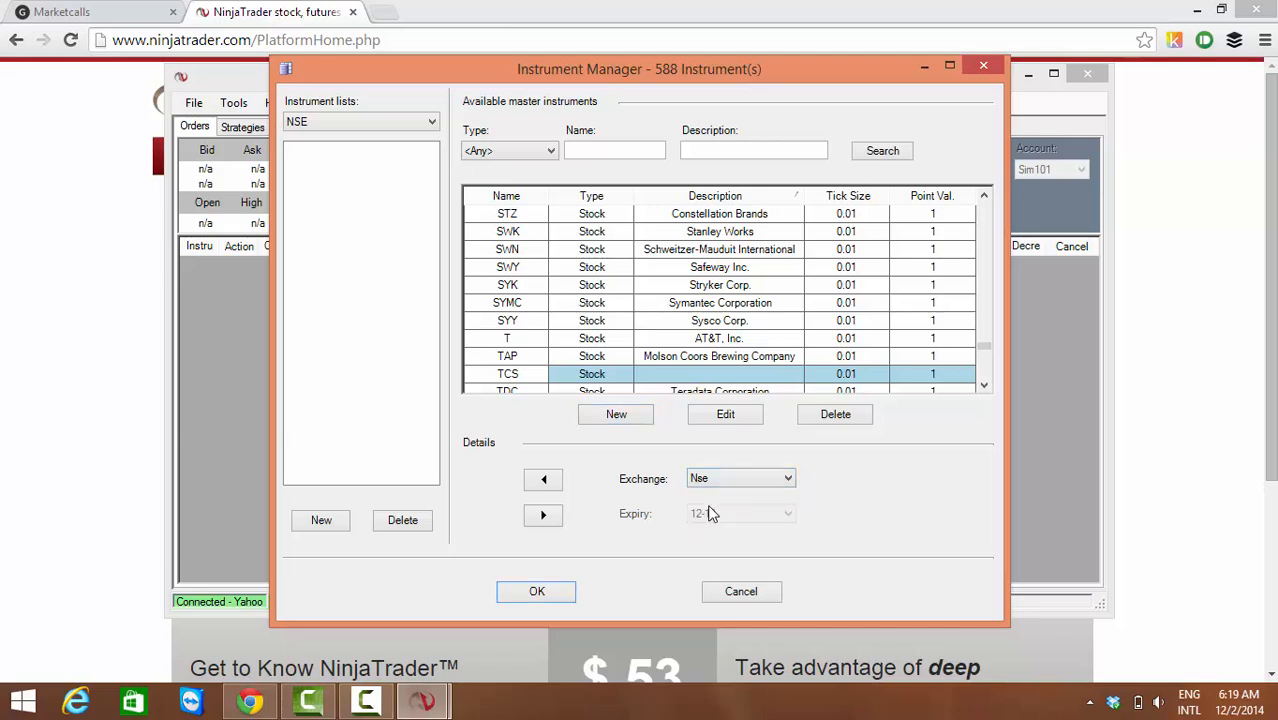
pyautogui.moveTo(544, 480)
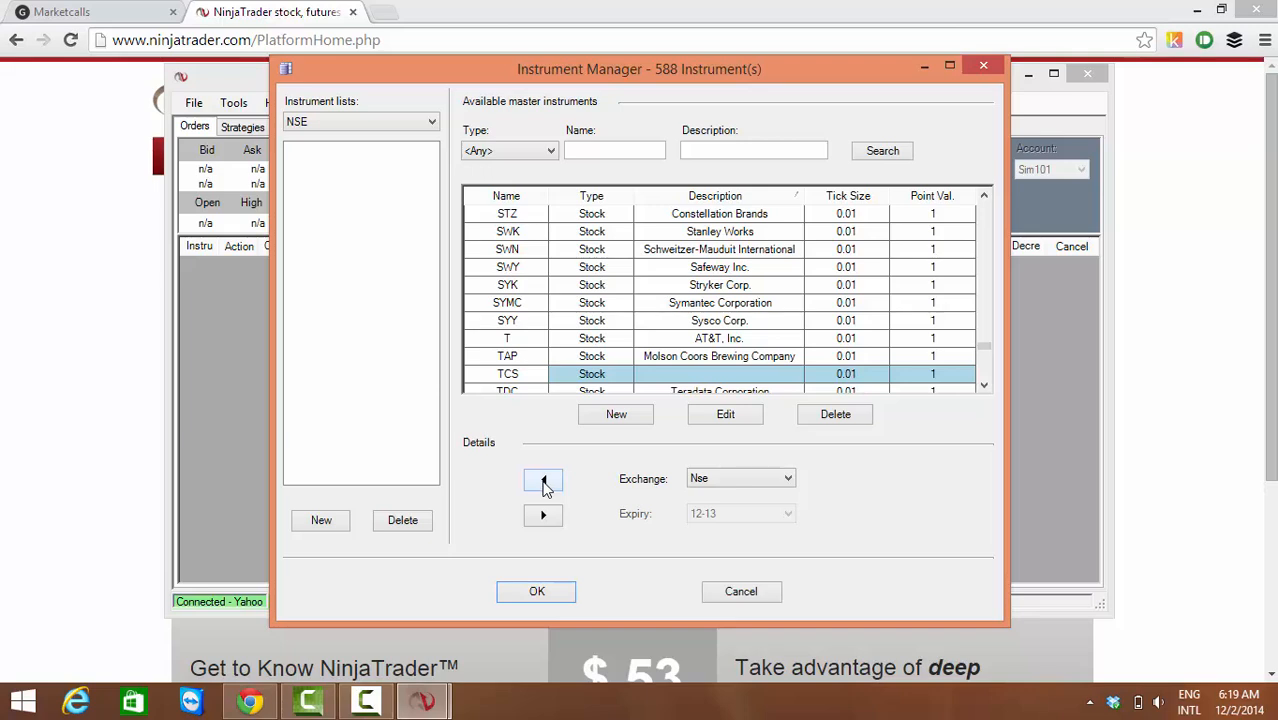
pyautogui.click(544, 480)
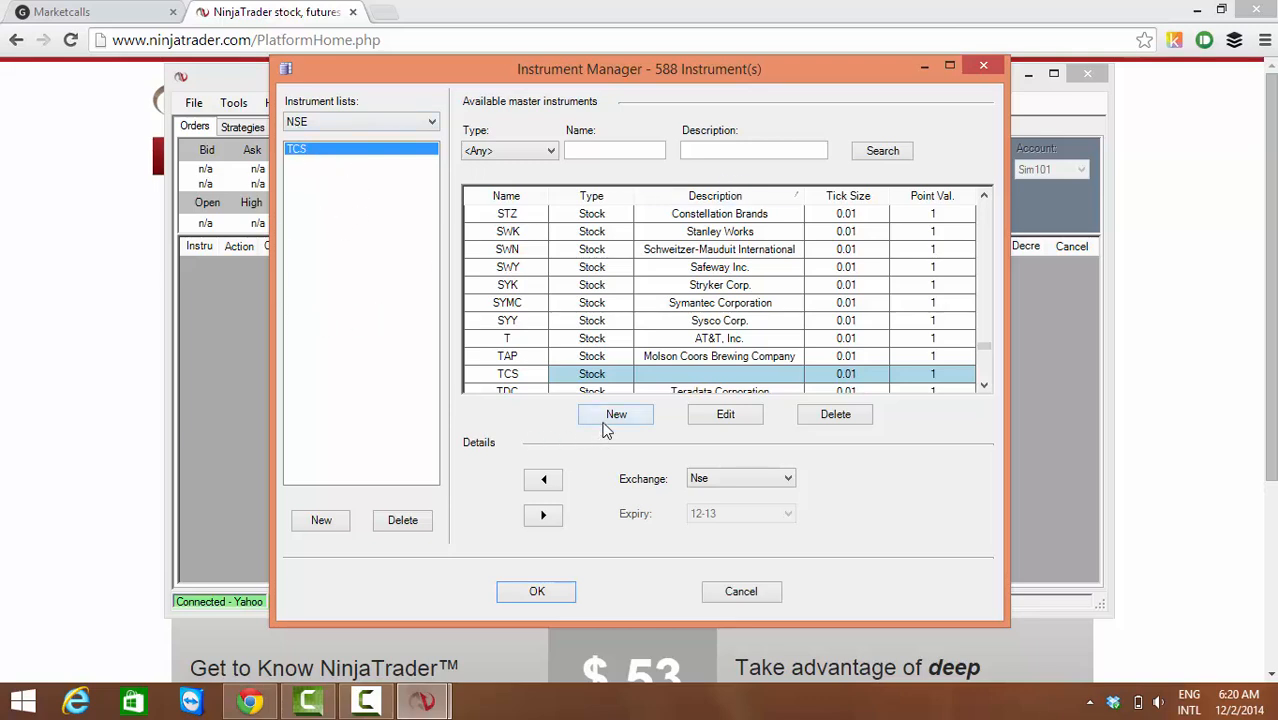
# Create master instrument RCOM in IndianRupee on Nse, mapped to its Yahoo symbol, and save it
pyautogui.click(616, 414)
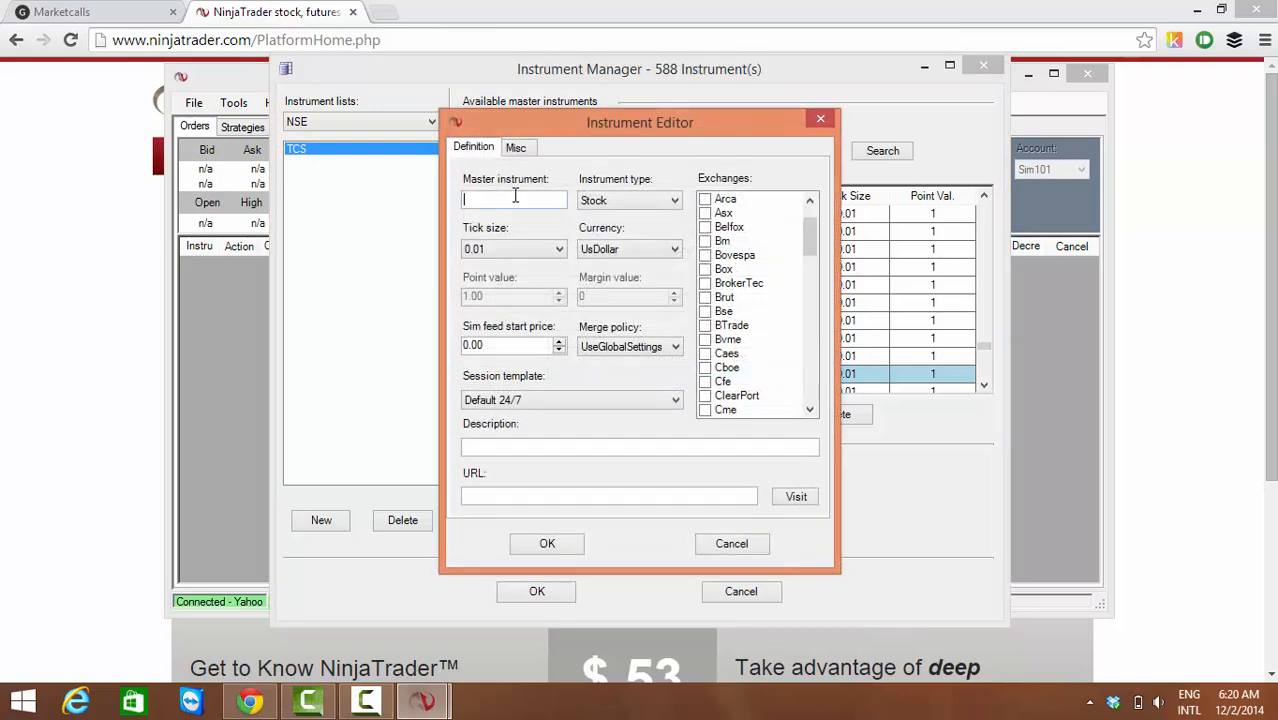
pyautogui.write('RCOM')
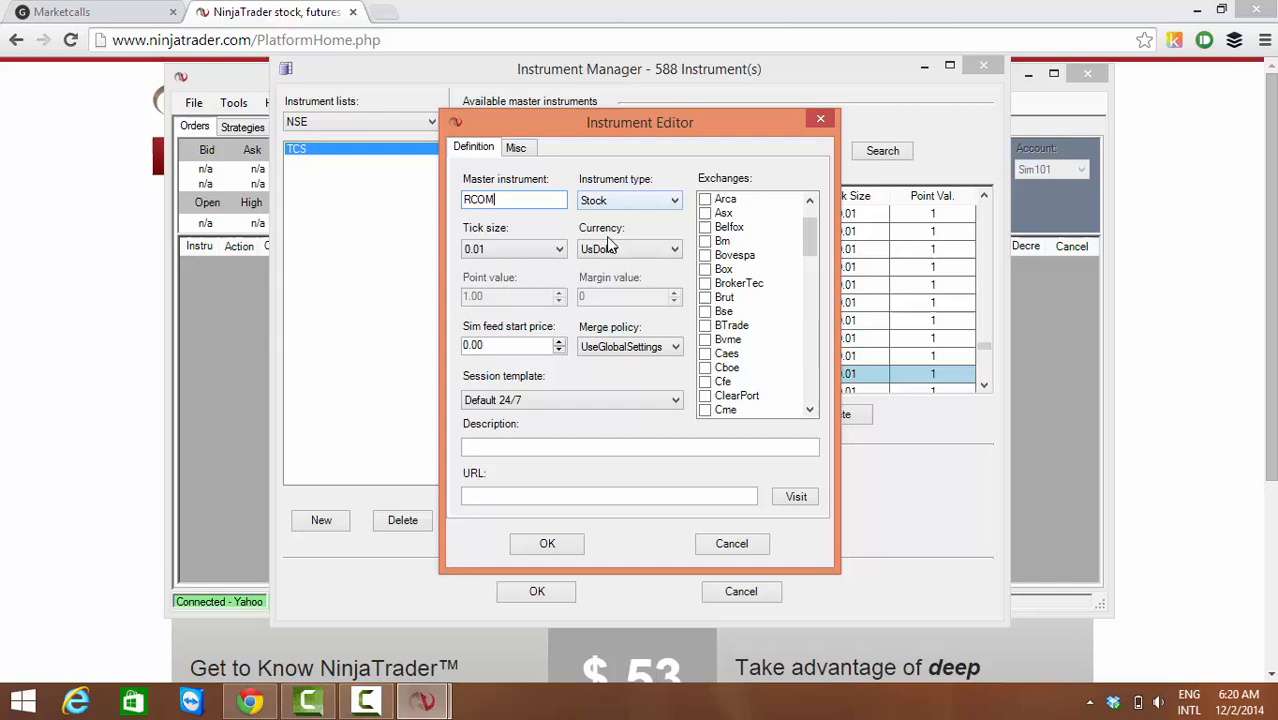
pyautogui.click(674, 248)
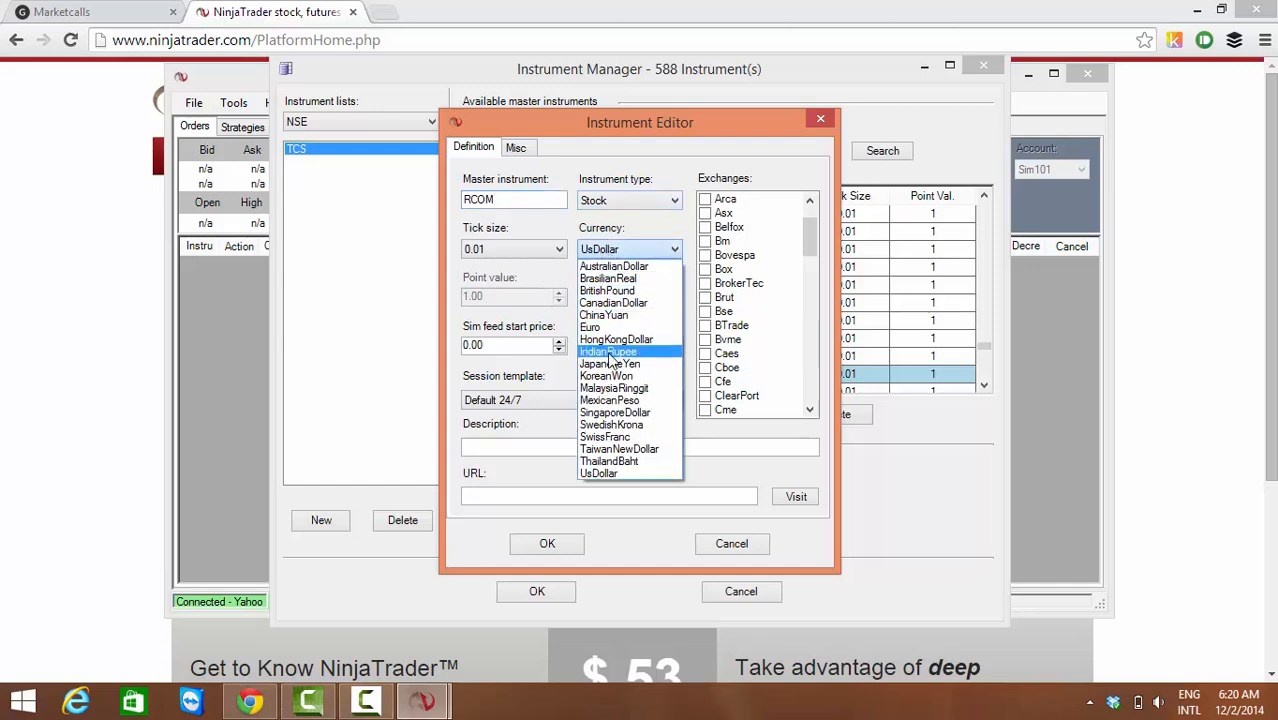
pyautogui.click(608, 352)
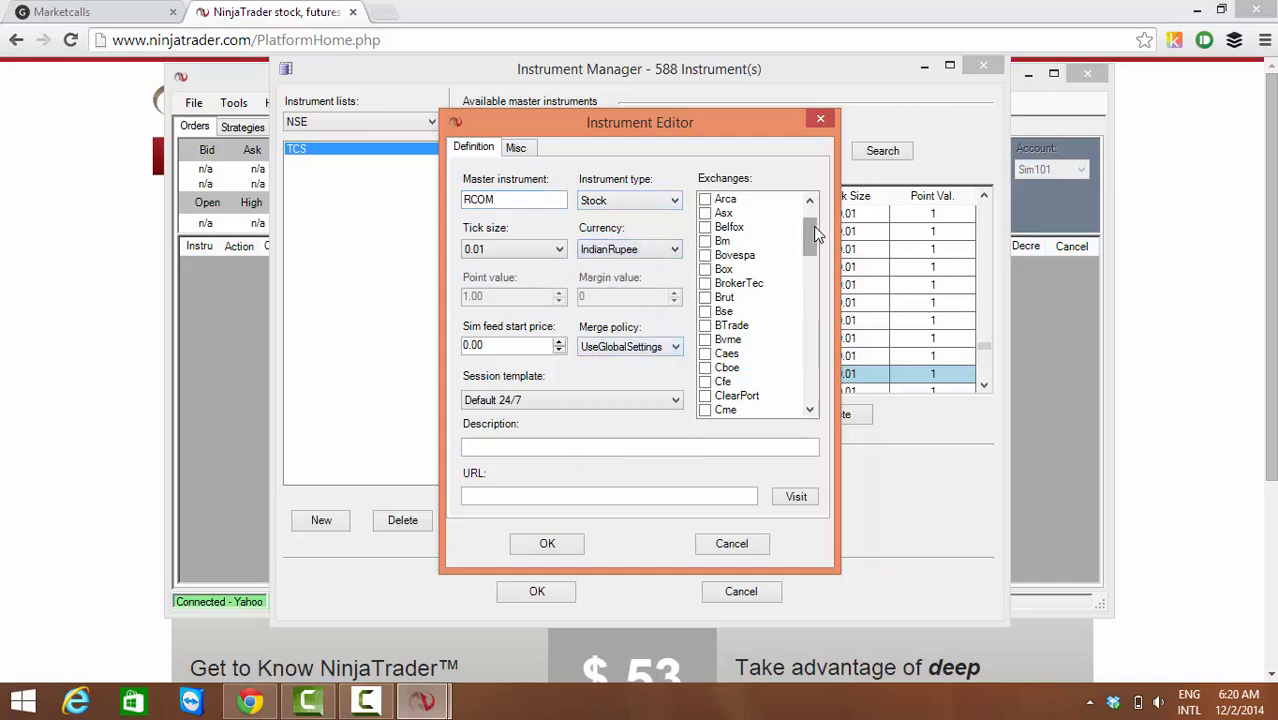
pyautogui.scroll(-3)
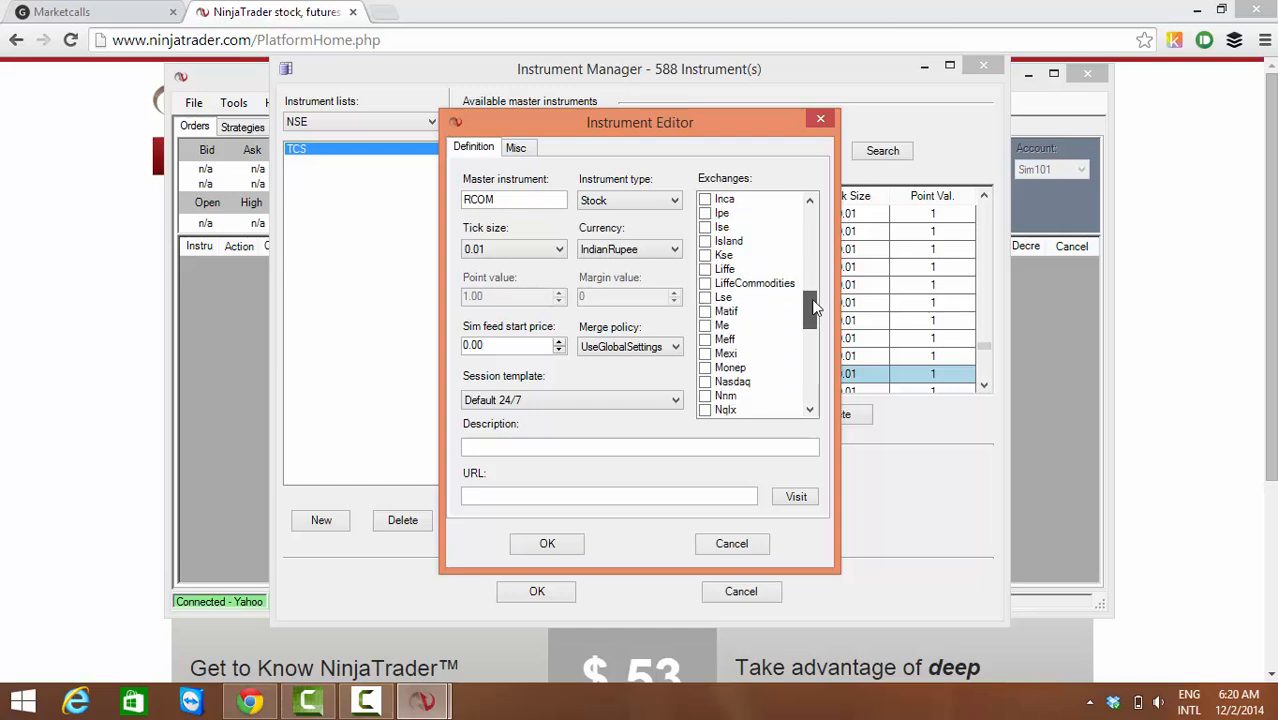
pyautogui.scroll(-3)
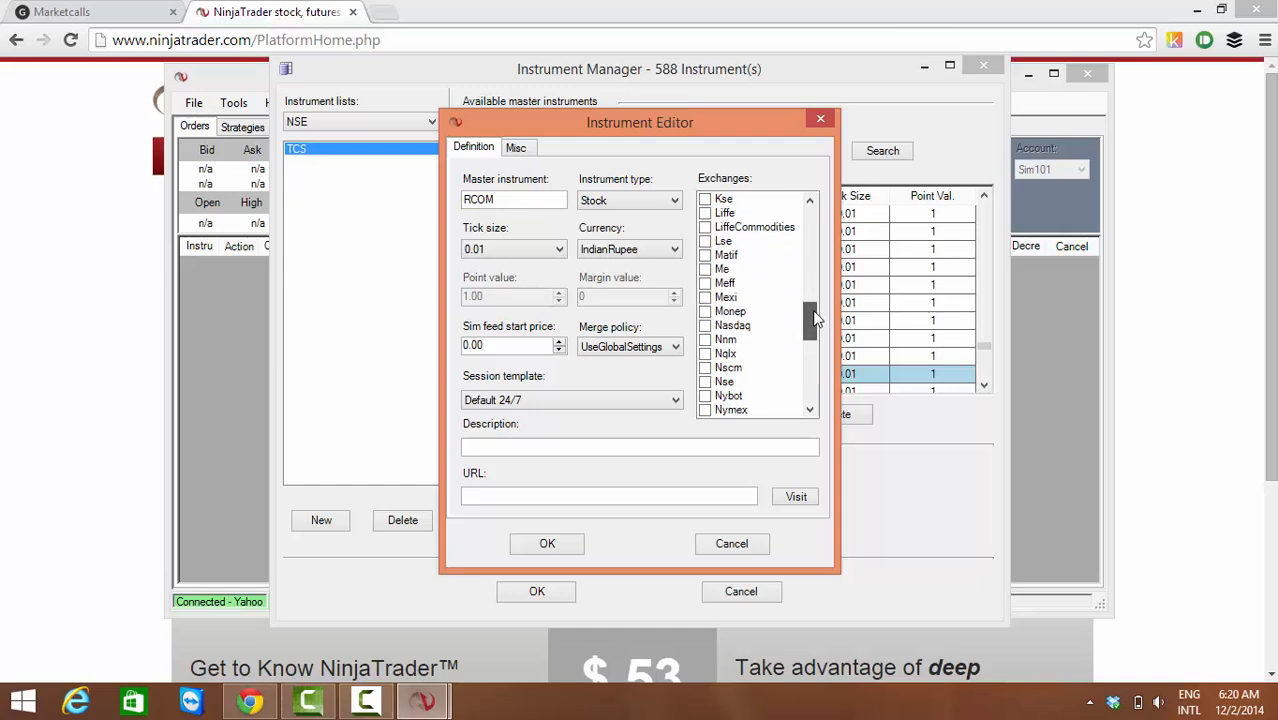
pyautogui.click(706, 382)
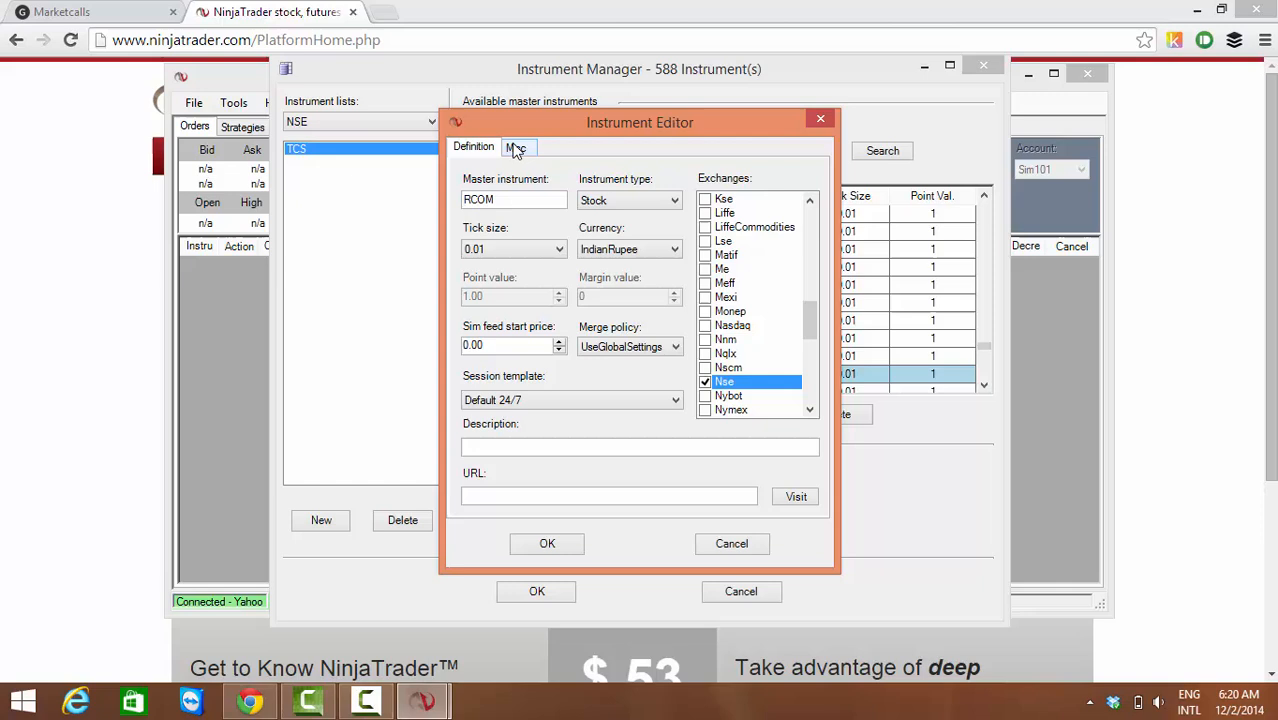
pyautogui.click(516, 148)
pyautogui.write('R')
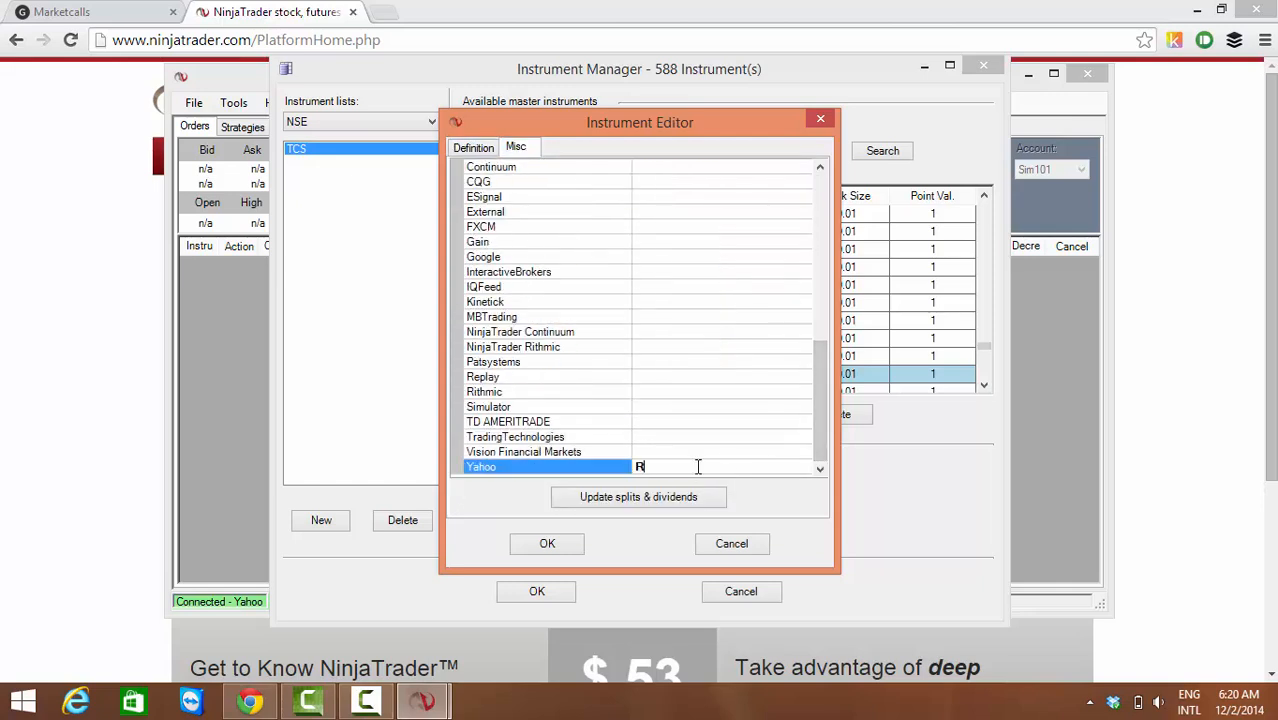
pyautogui.write('COM.')
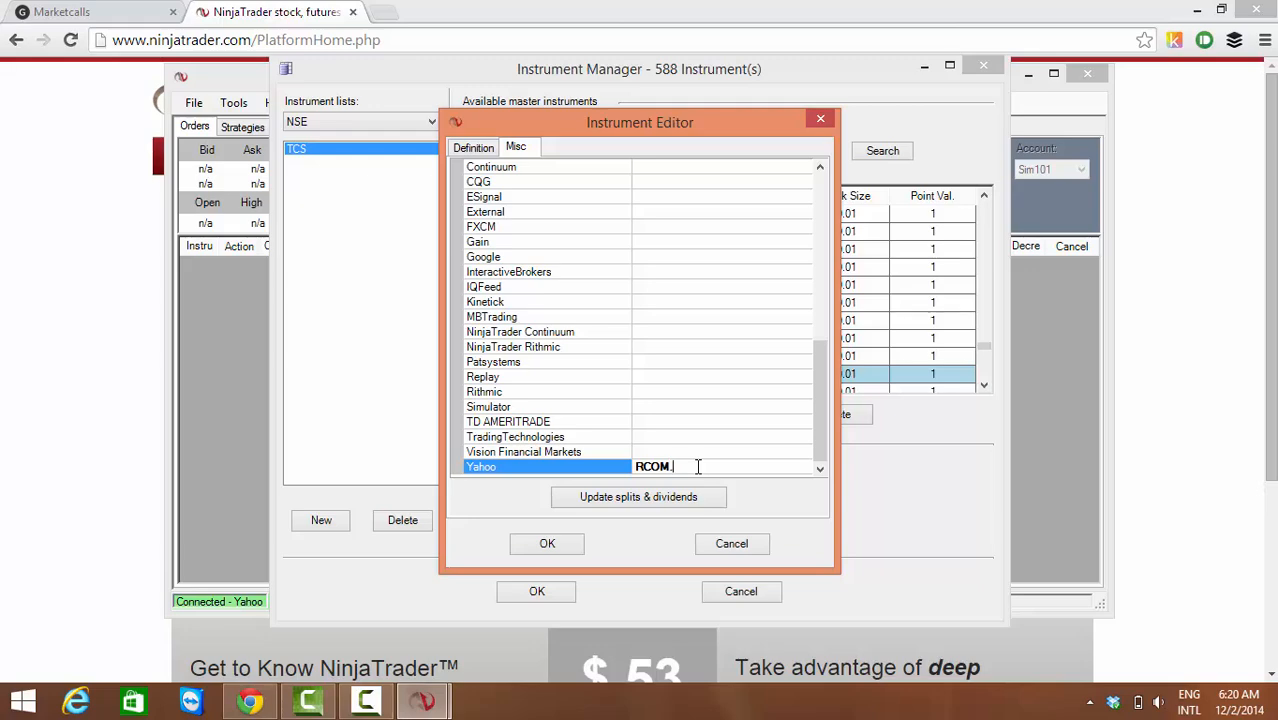
pyautogui.click(548, 544)
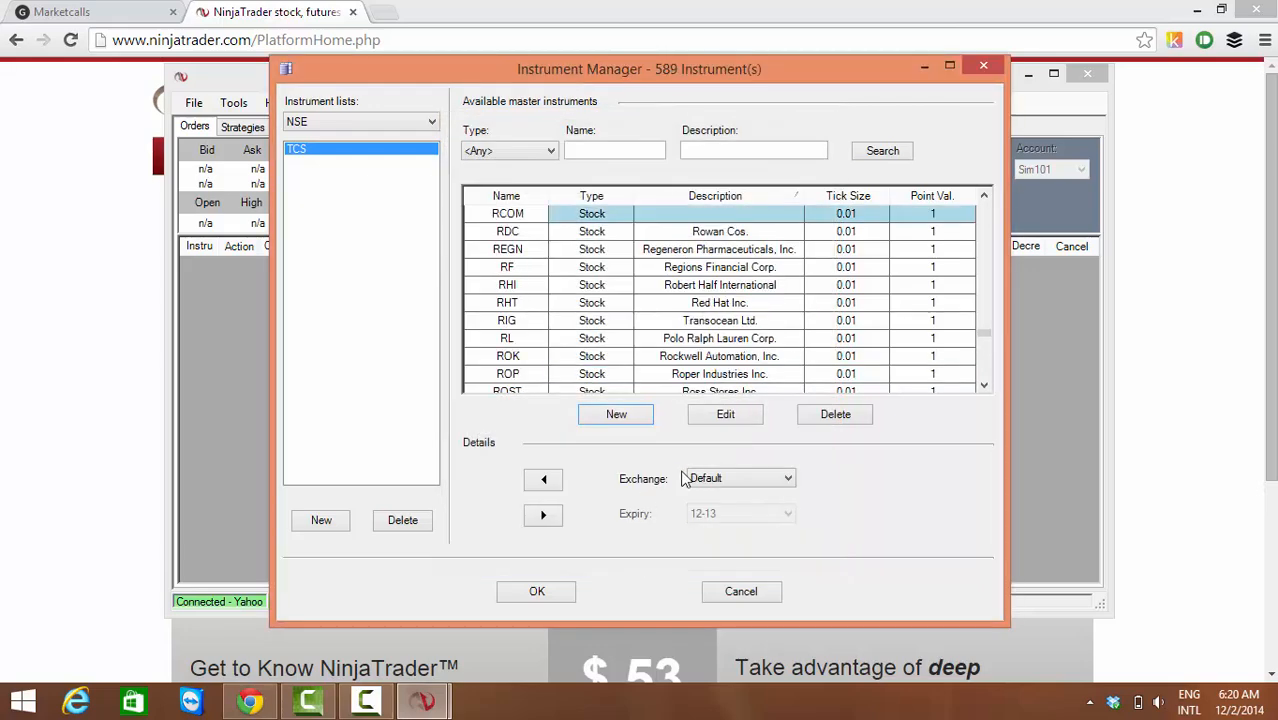
# Add RCOM on Nse to the NSE list and close the Instrument Manager with OK
pyautogui.click(738, 478)
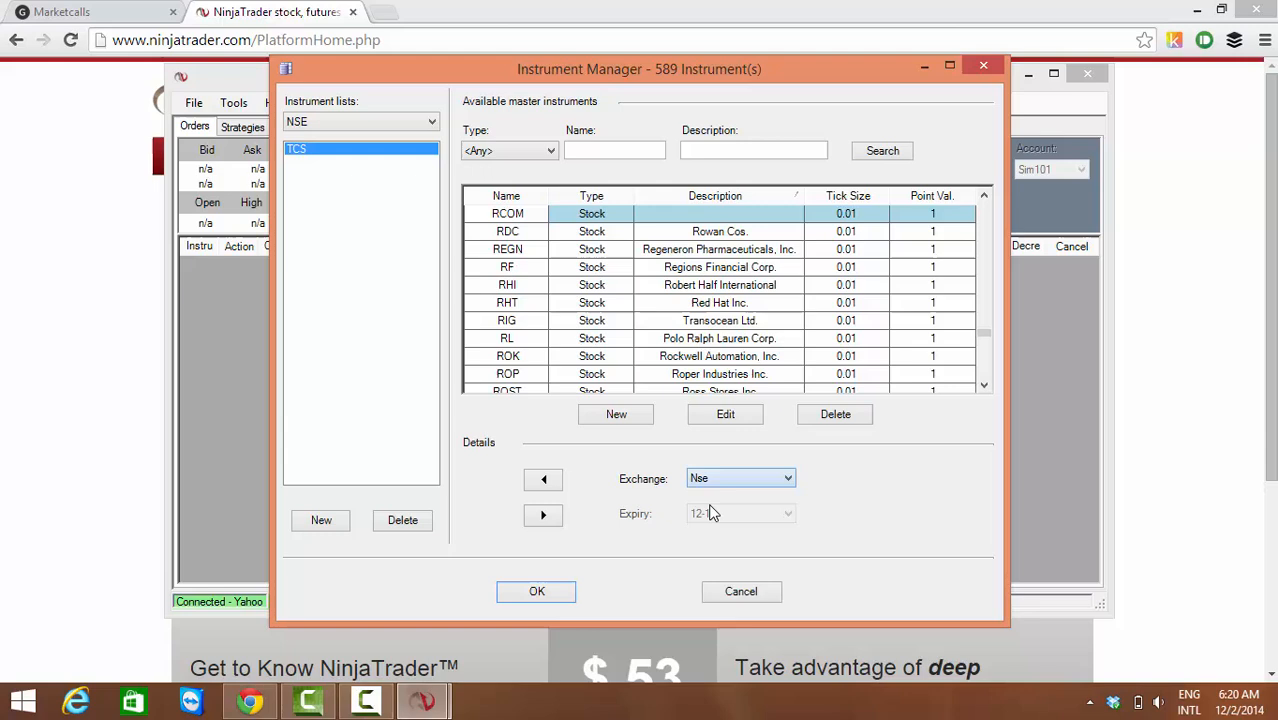
pyautogui.moveTo(544, 480)
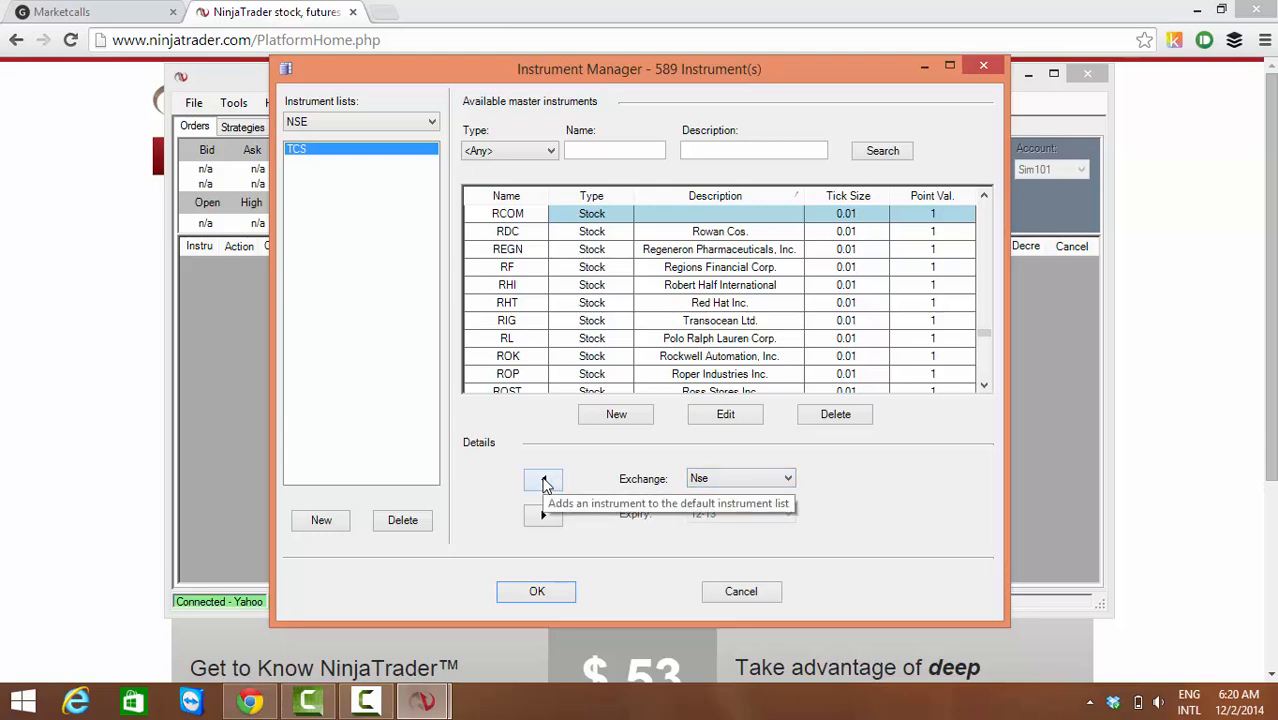
pyautogui.click(544, 480)
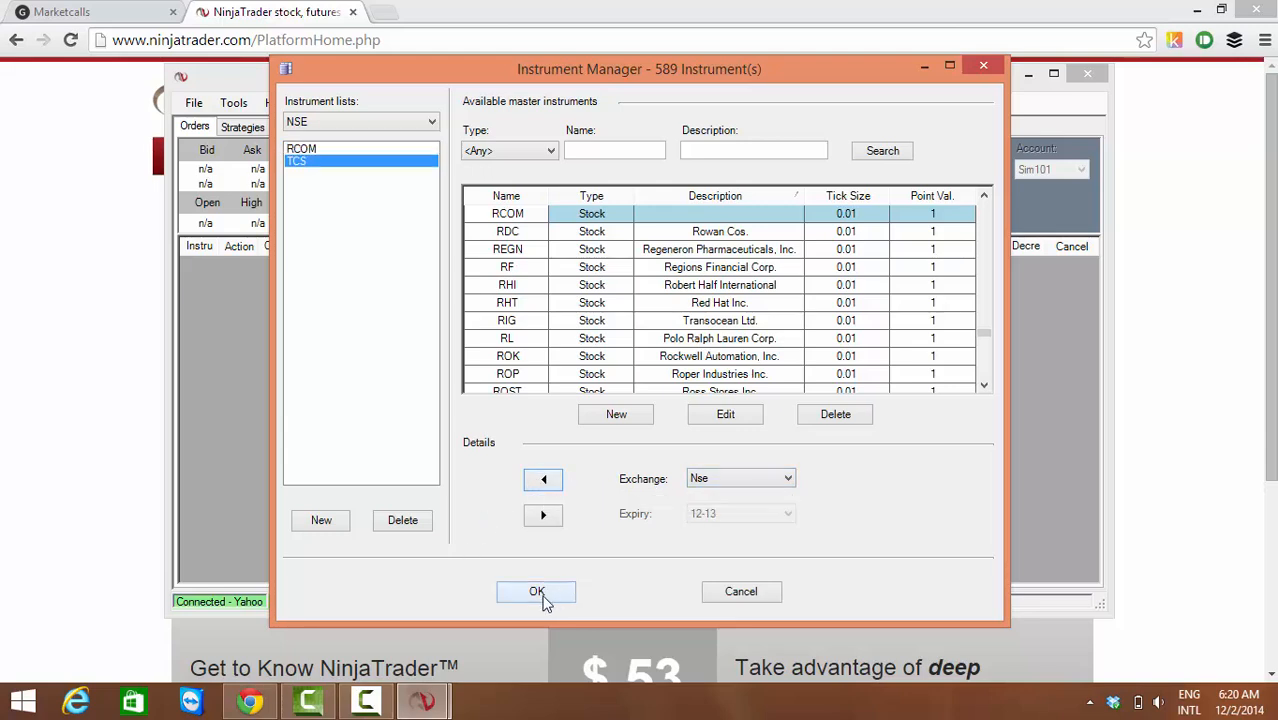
pyautogui.click(536, 592)
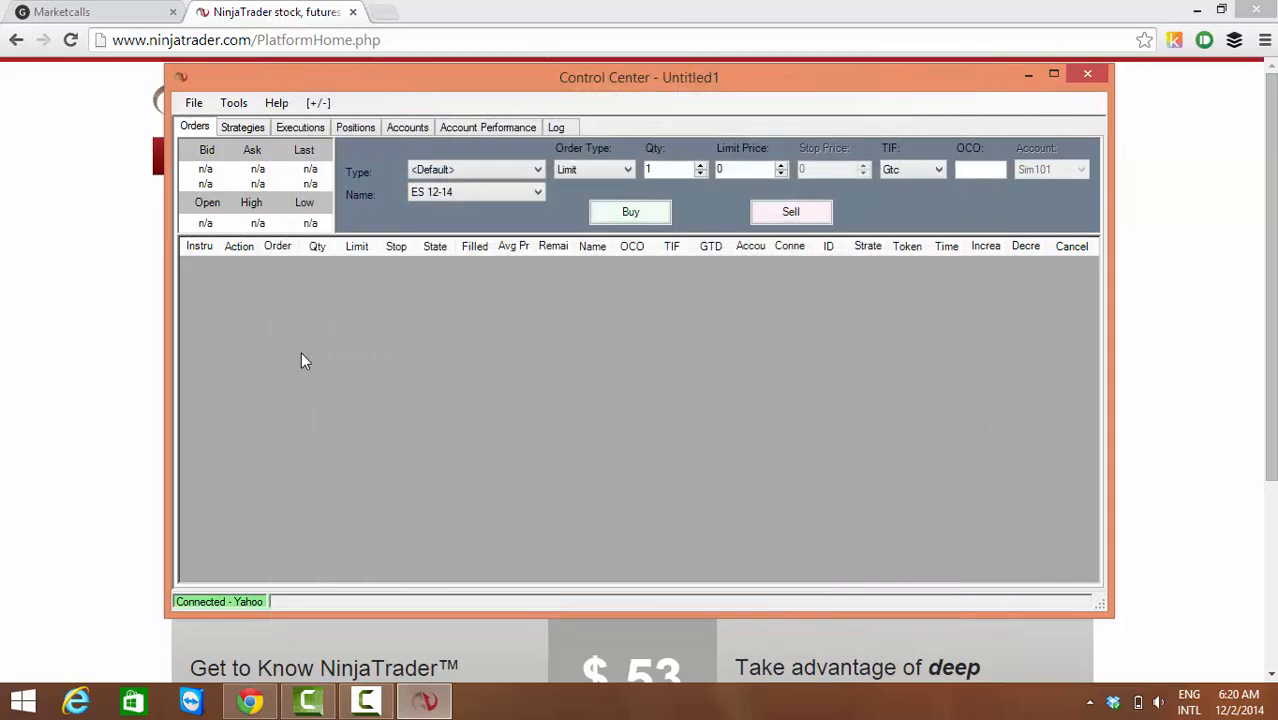
# Create a new chart for RCOM from the NSE list using Day bar period
pyautogui.click(192, 102)
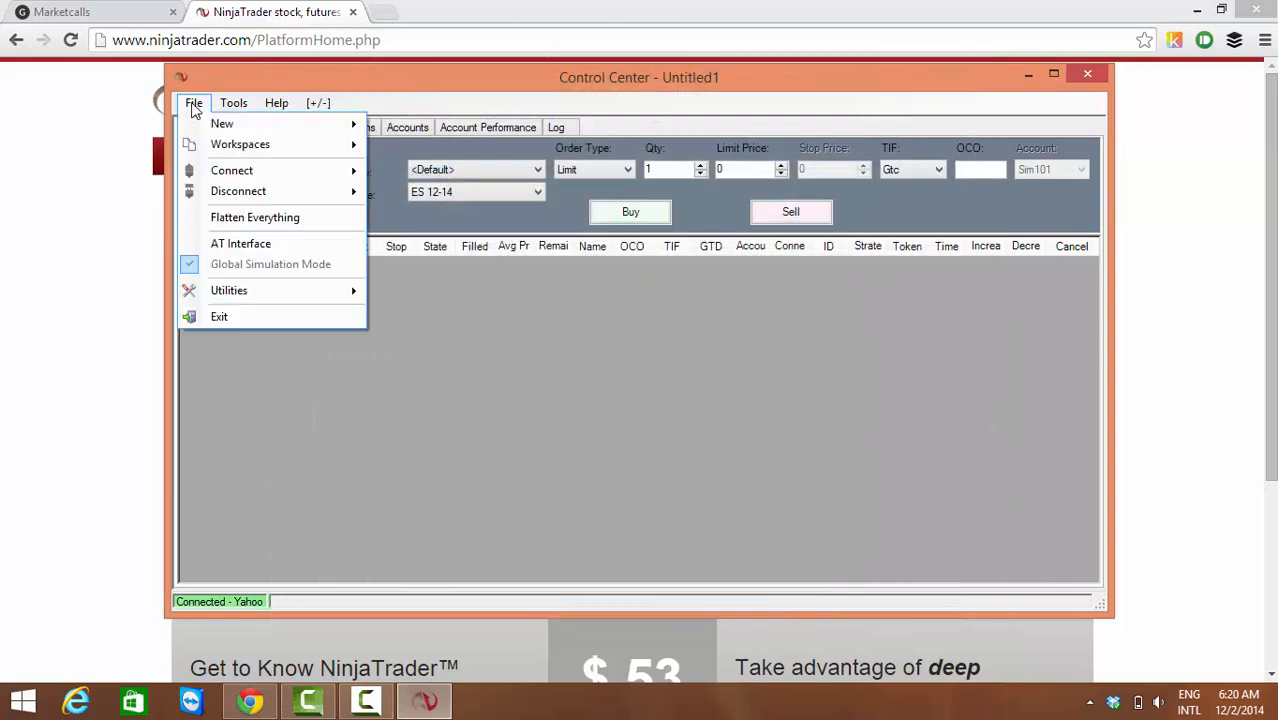
pyautogui.click(222, 124)
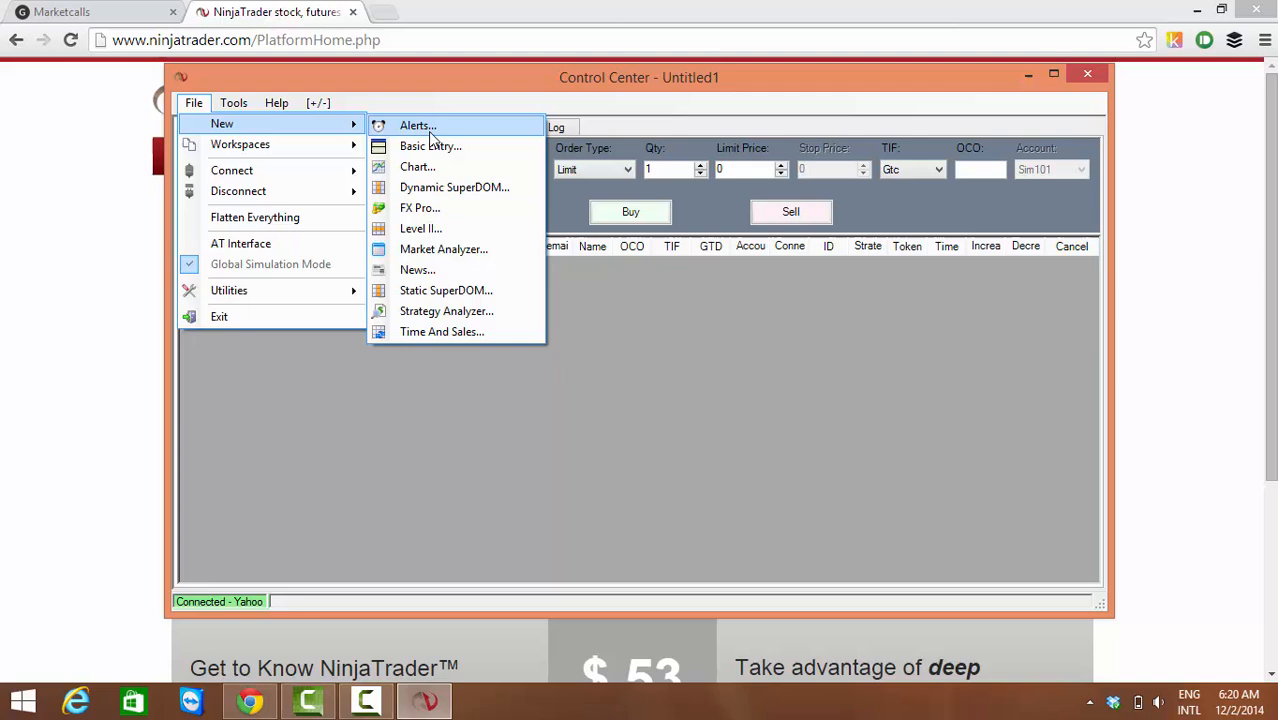
pyautogui.click(416, 166)
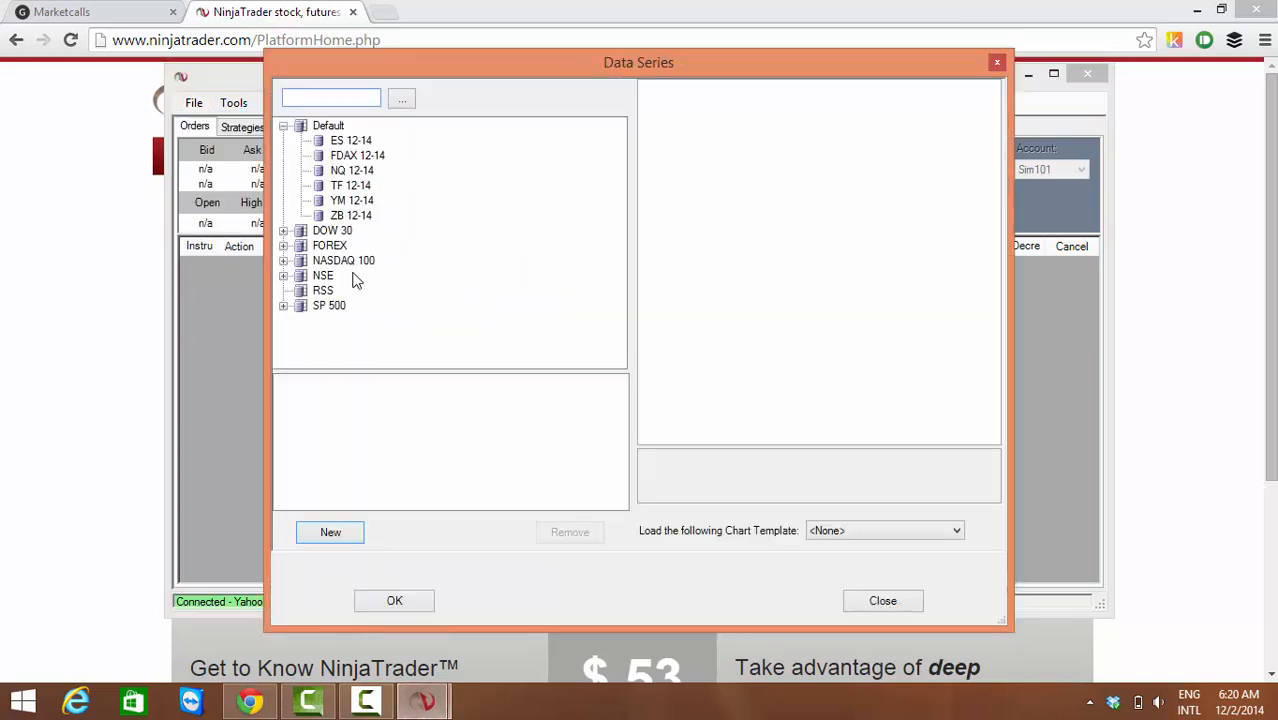
pyautogui.click(284, 276)
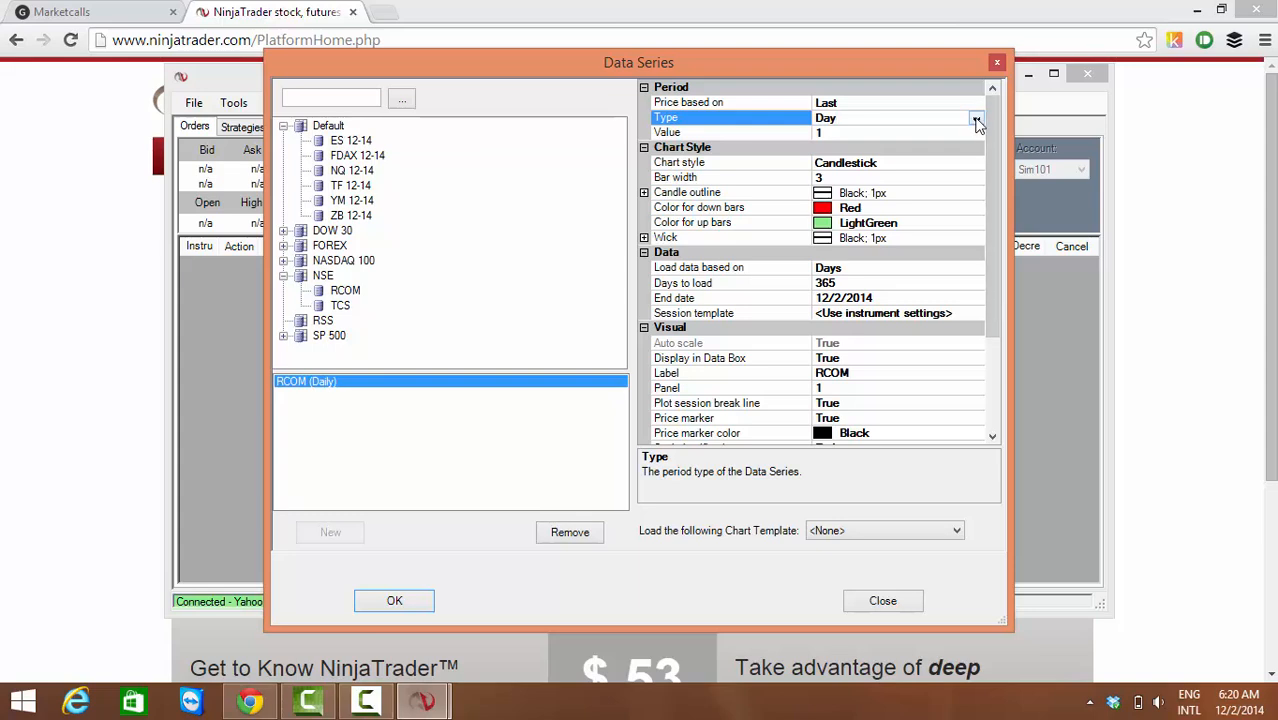
pyautogui.click(976, 118)
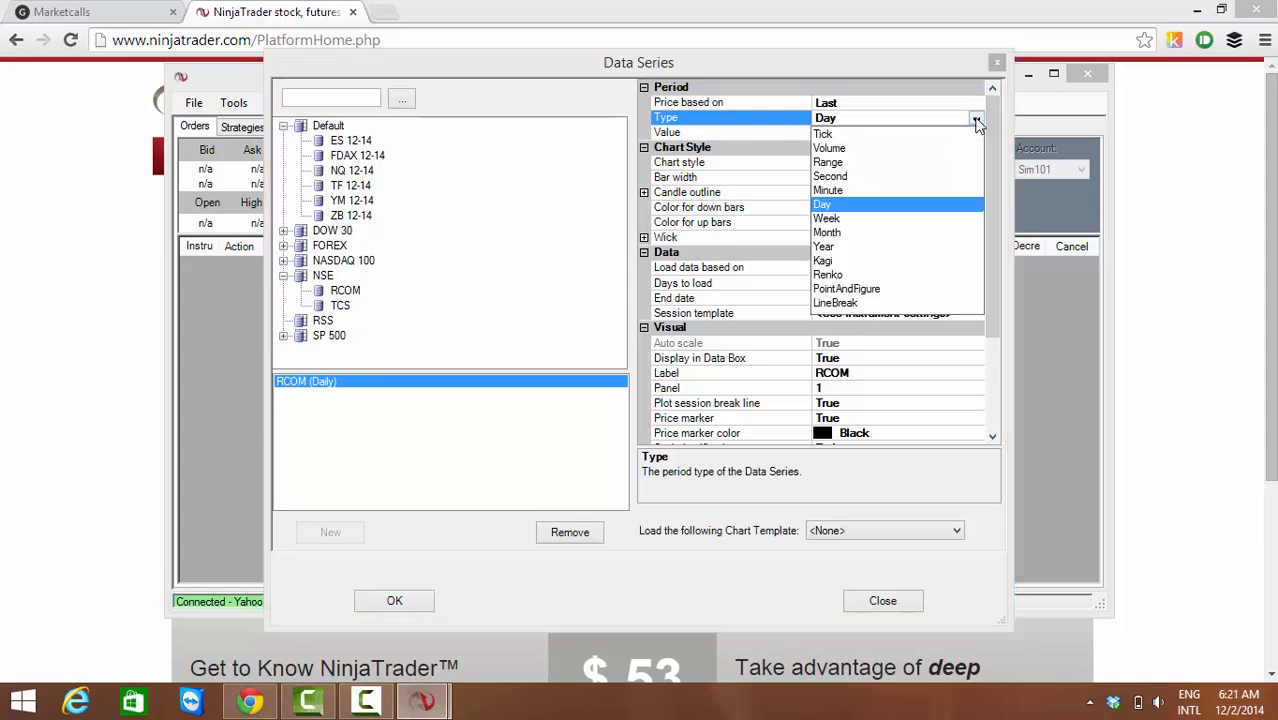
pyautogui.click(822, 204)
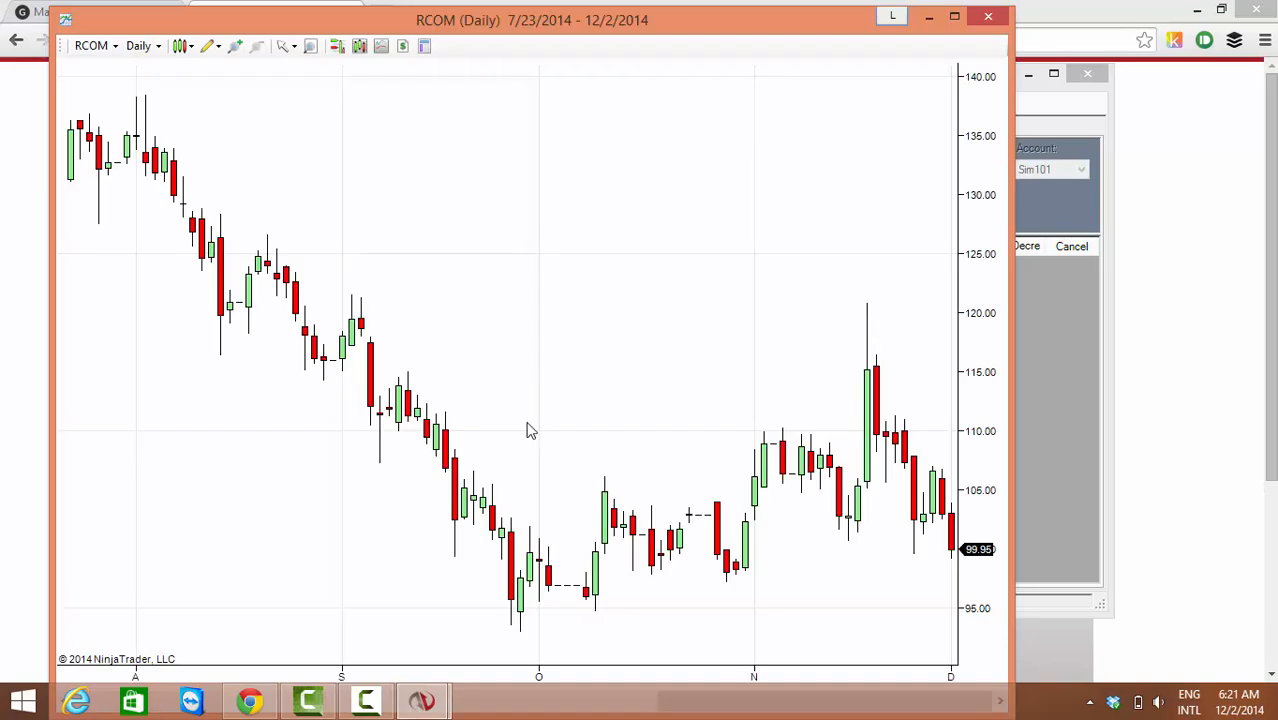
# Scroll the RCOM daily chart back to show May–September 2014 bars
pyautogui.hscroll(-3)
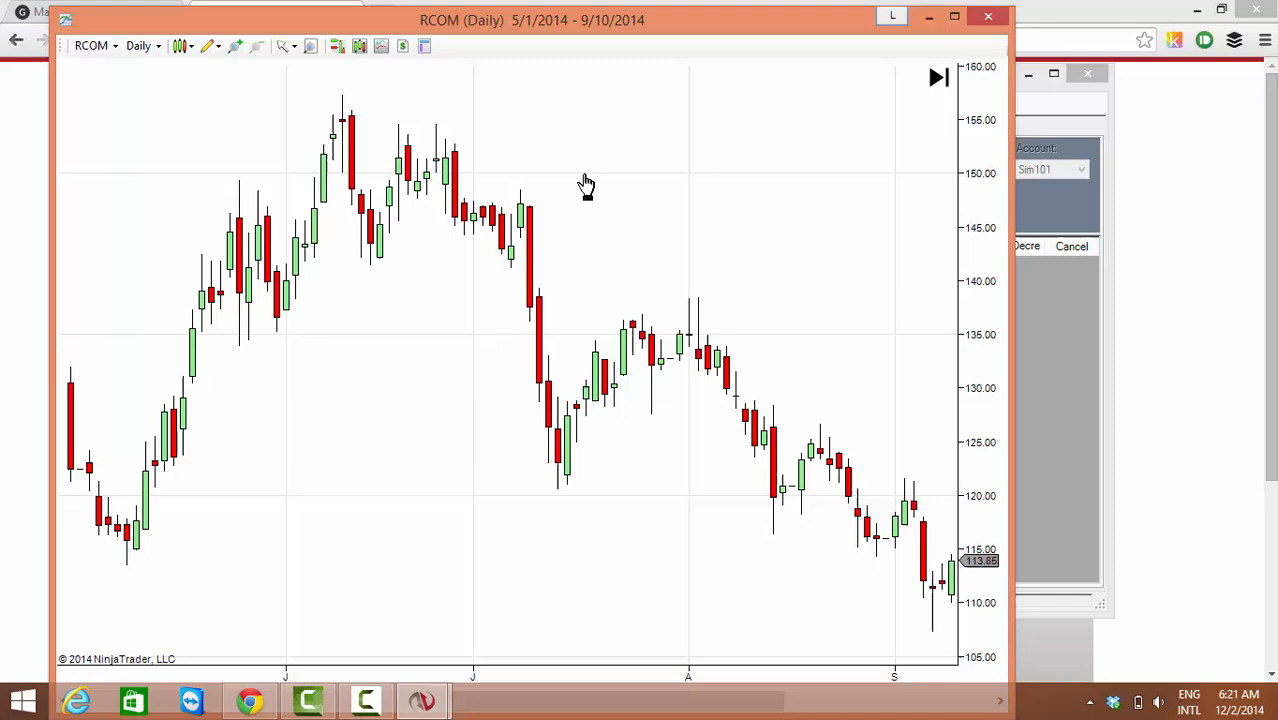